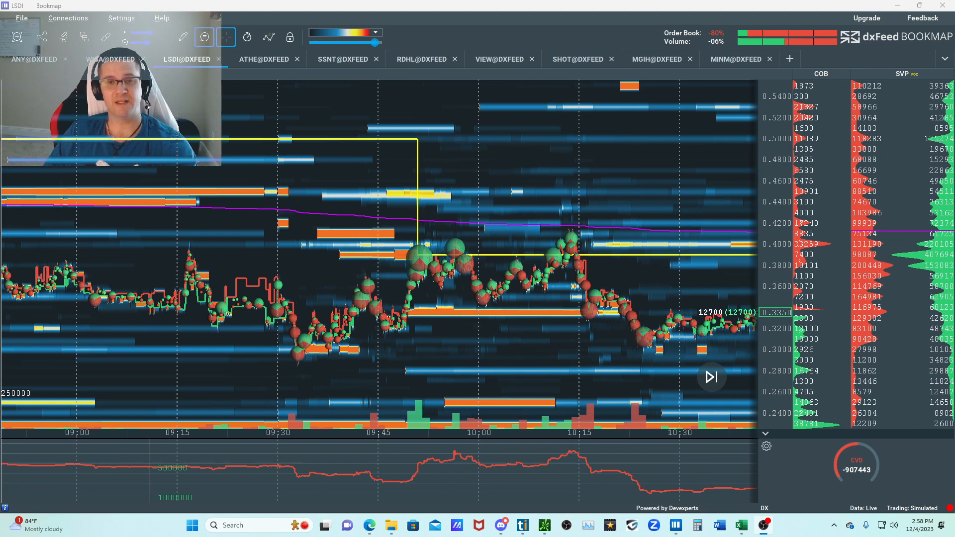
pyautogui.moveTo(456, 240)
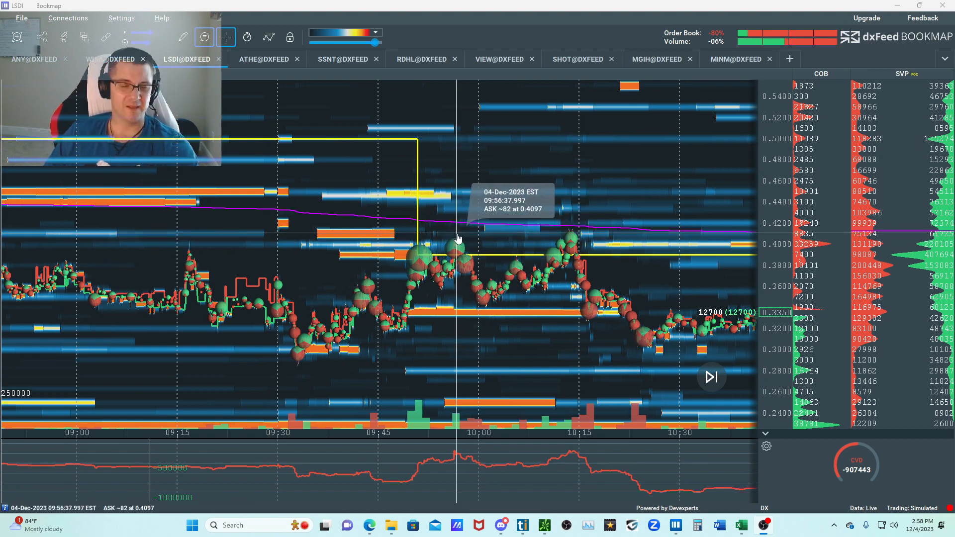
pyautogui.moveTo(440, 230)
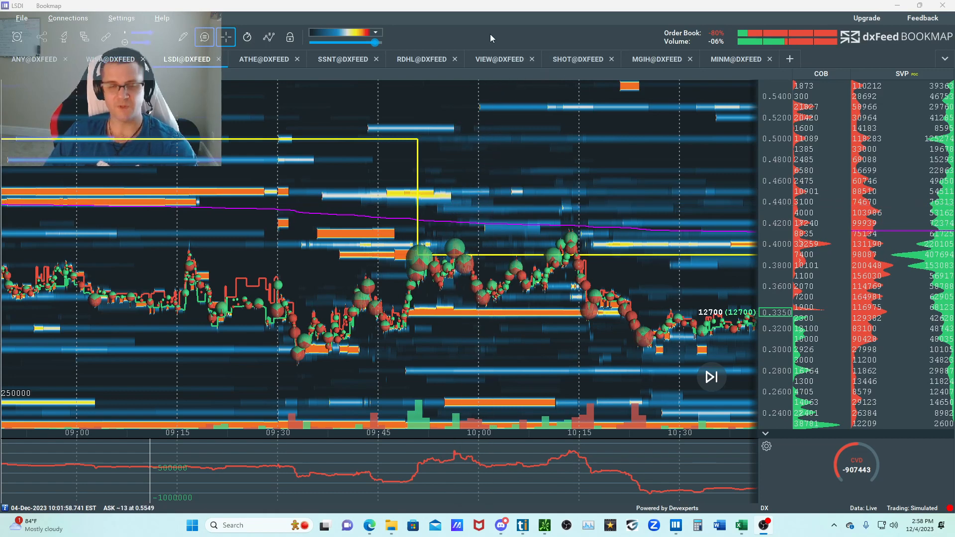
pyautogui.moveTo(276, 299)
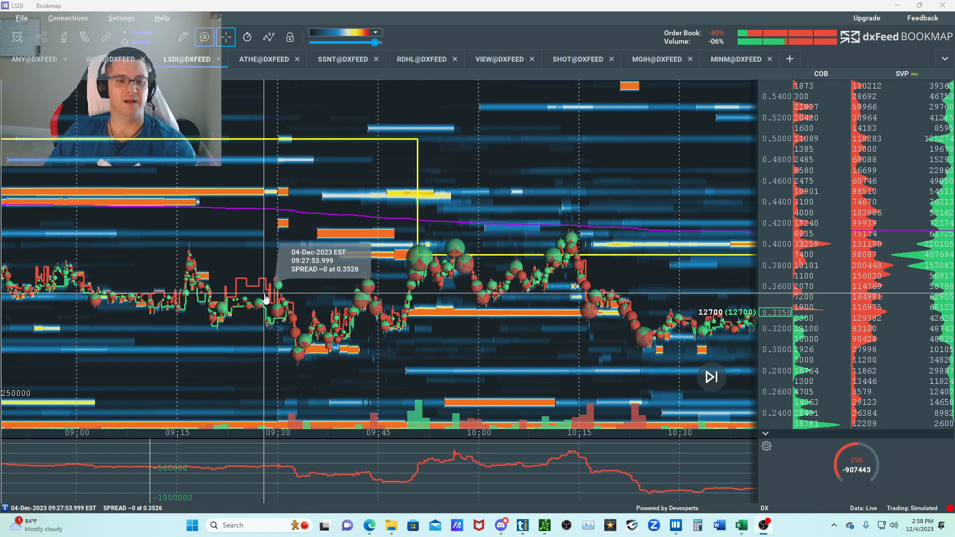
pyautogui.moveTo(308, 359)
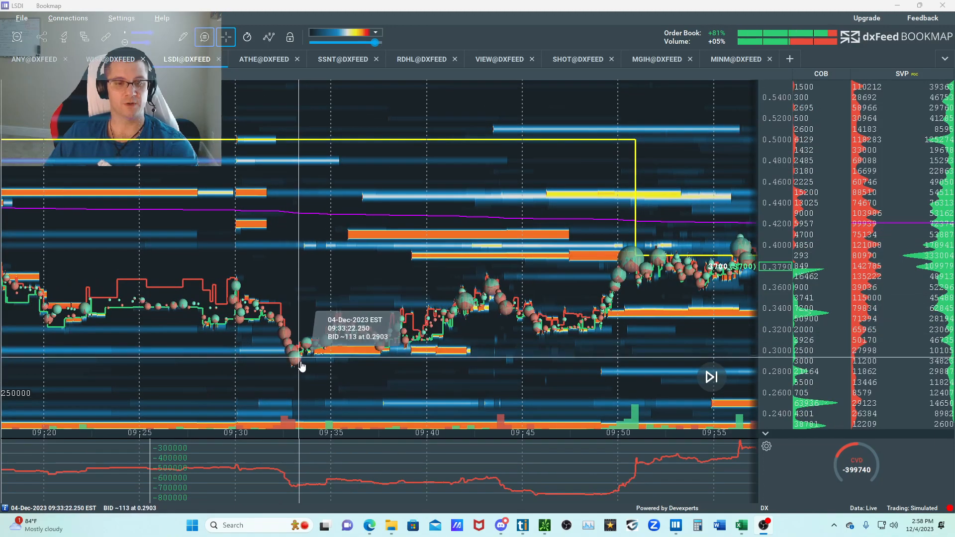
pyautogui.moveTo(304, 350)
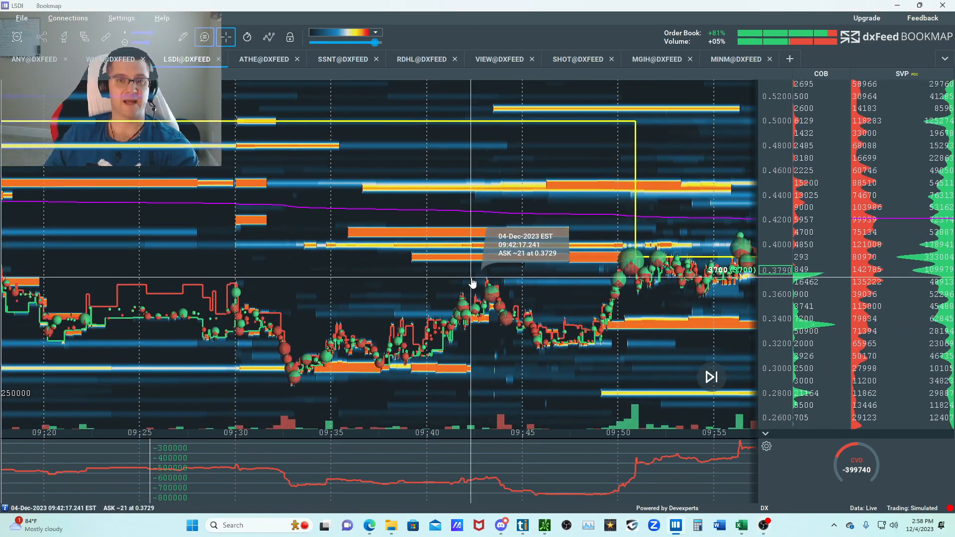
pyautogui.moveTo(315, 347)
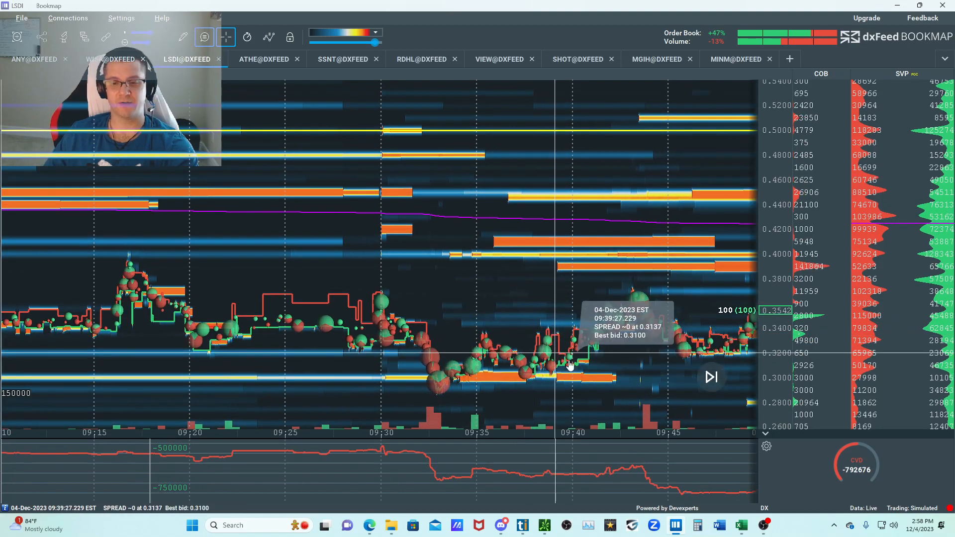
pyautogui.moveTo(709, 320)
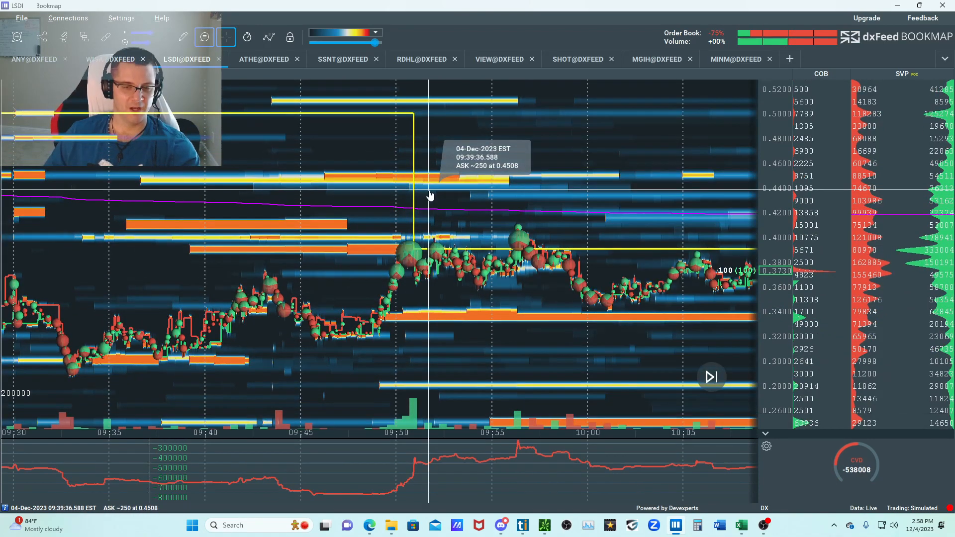
pyautogui.moveTo(518, 28)
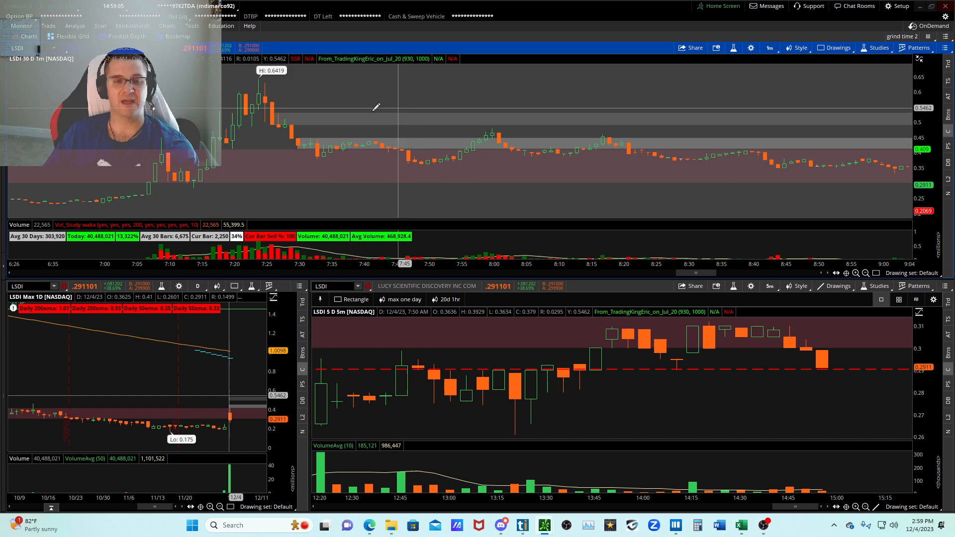
pyautogui.moveTo(321, 161)
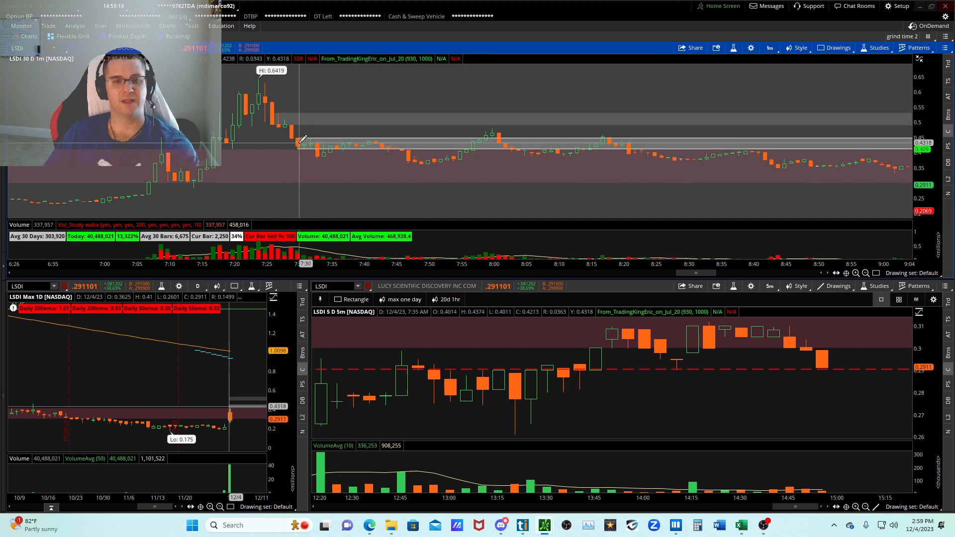
pyautogui.moveTo(442, 111)
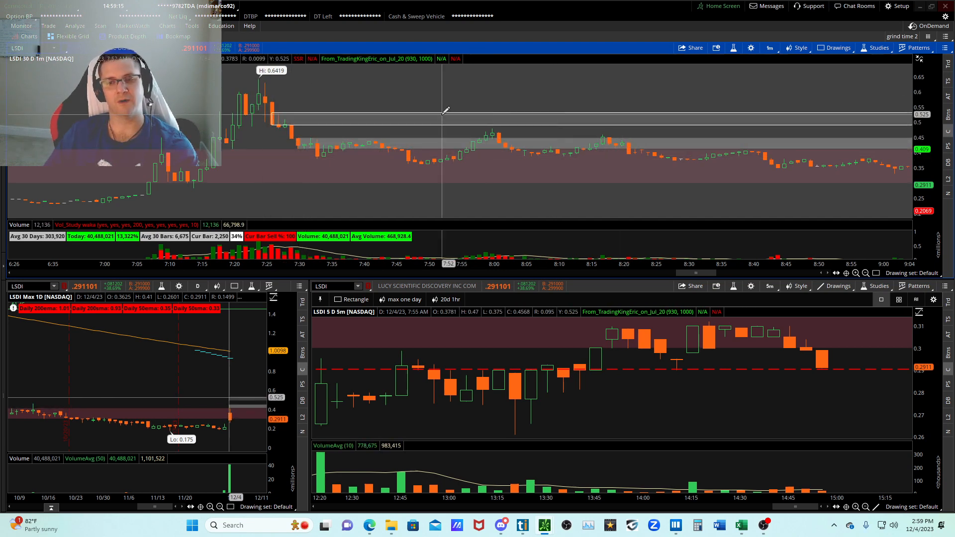
pyautogui.moveTo(298, 143)
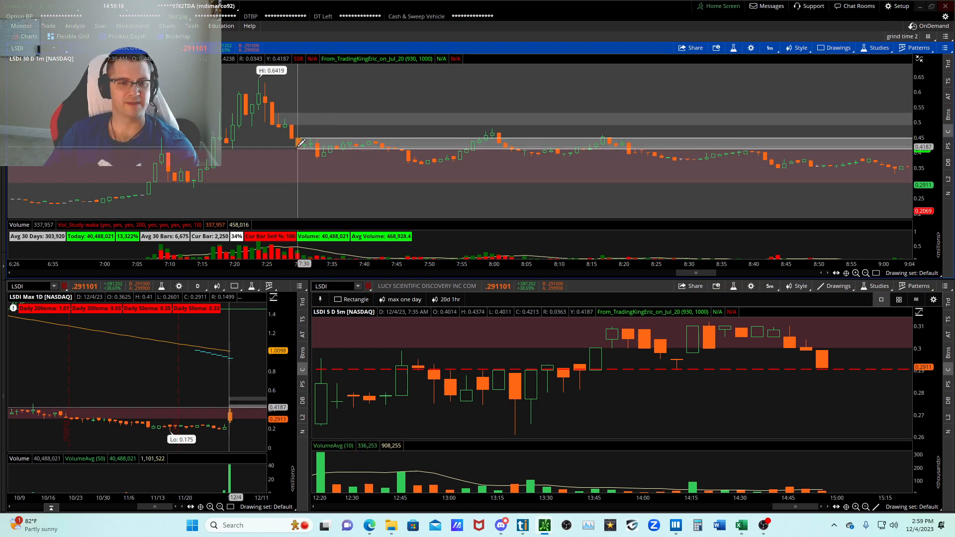
pyautogui.moveTo(279, 109)
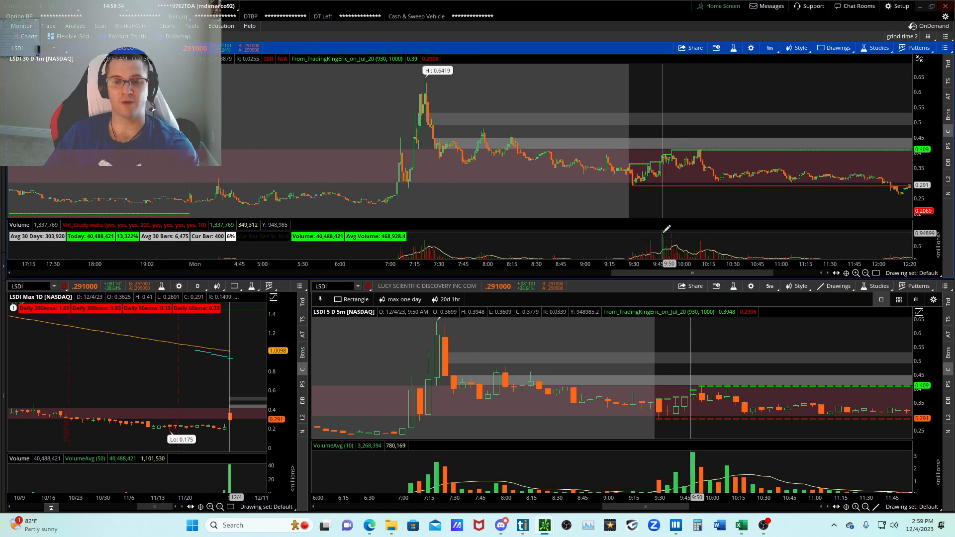
pyautogui.moveTo(427, 225)
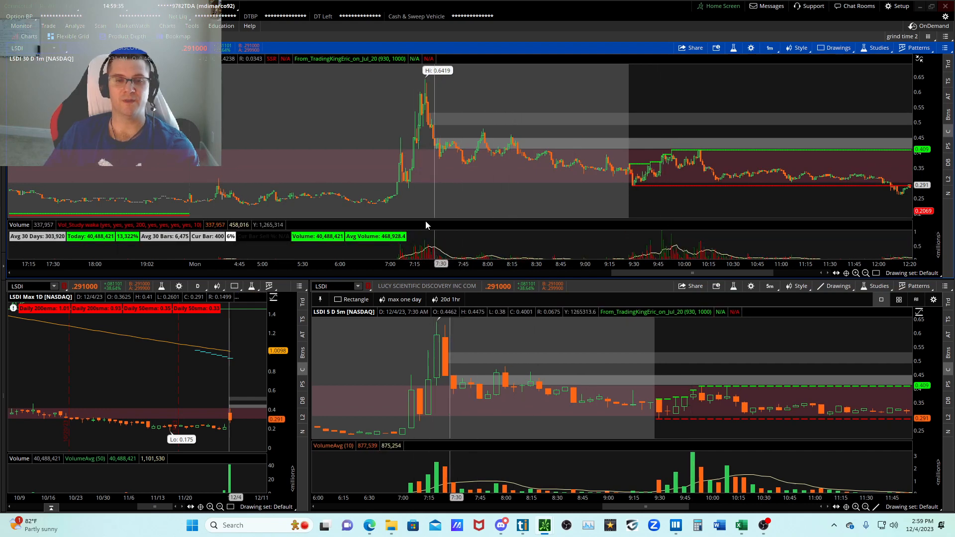
pyautogui.moveTo(416, 151)
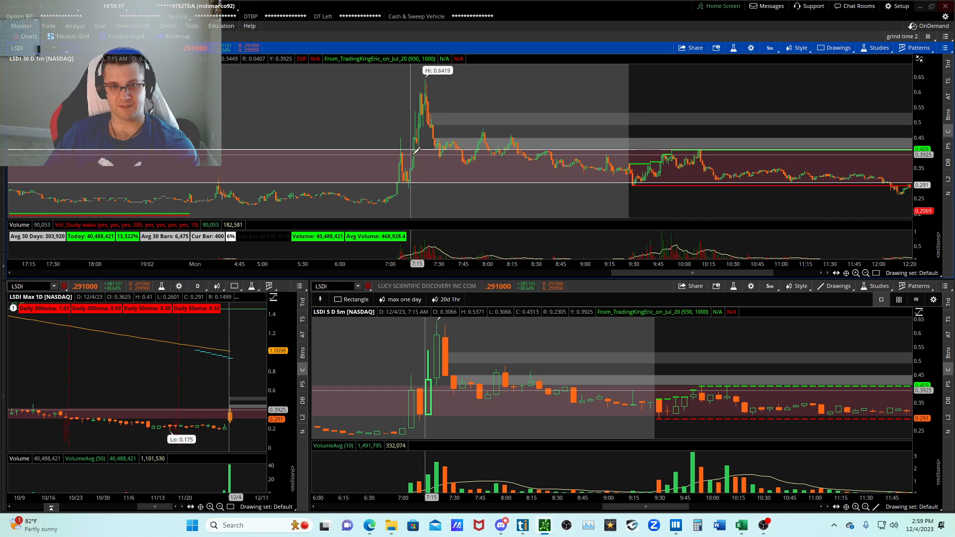
pyautogui.moveTo(463, 113)
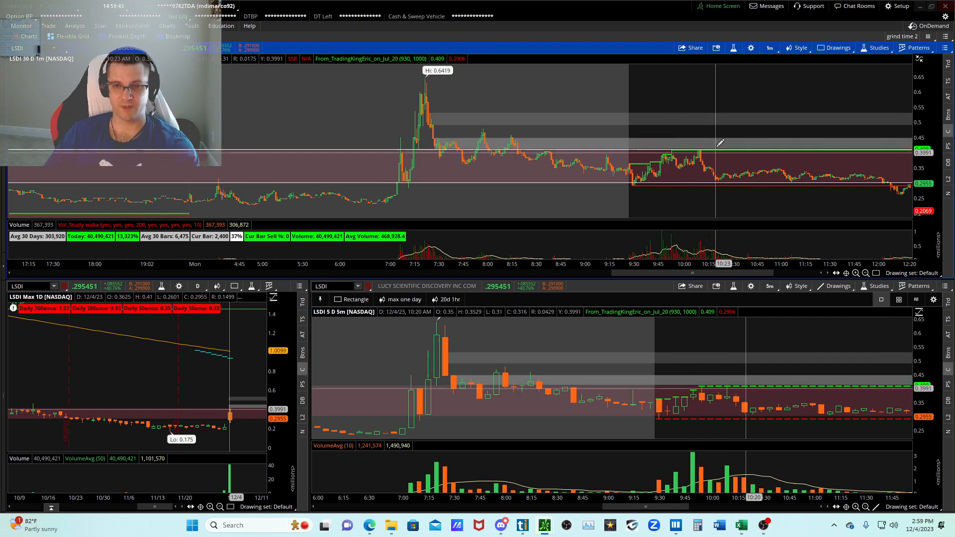
# Bring up Bookmap's LSDI@DXFEED heatmap at the 9:50 push into 0.39.
pyautogui.click(676, 525)
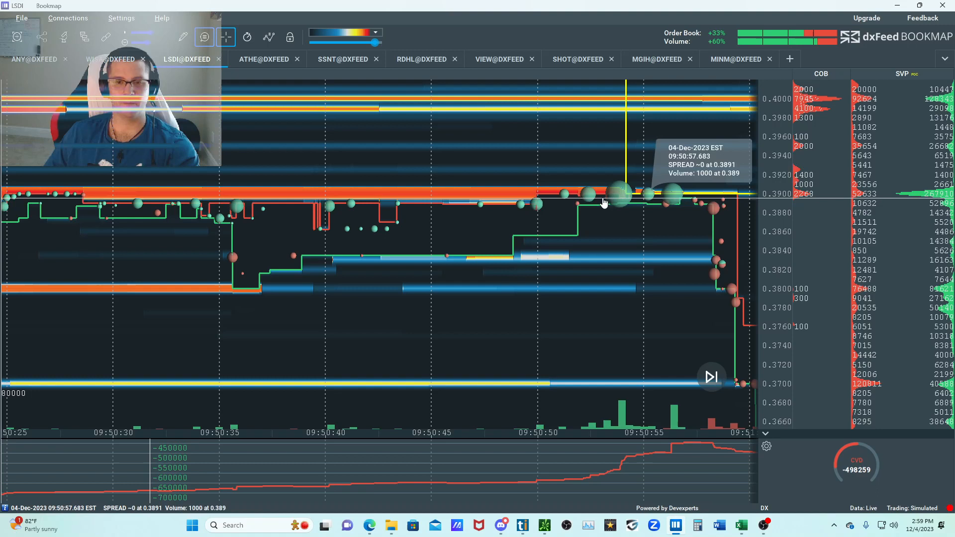
pyautogui.moveTo(588, 198)
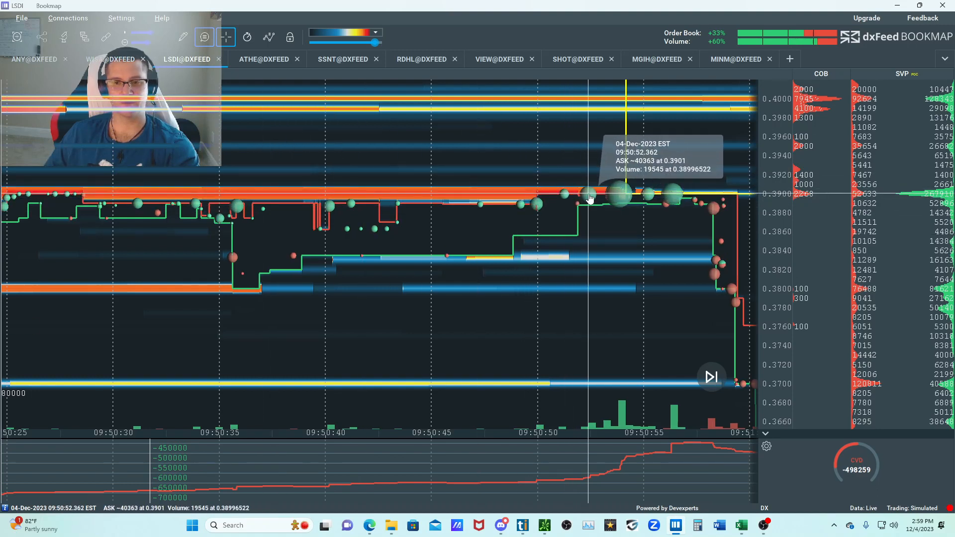
pyautogui.moveTo(652, 199)
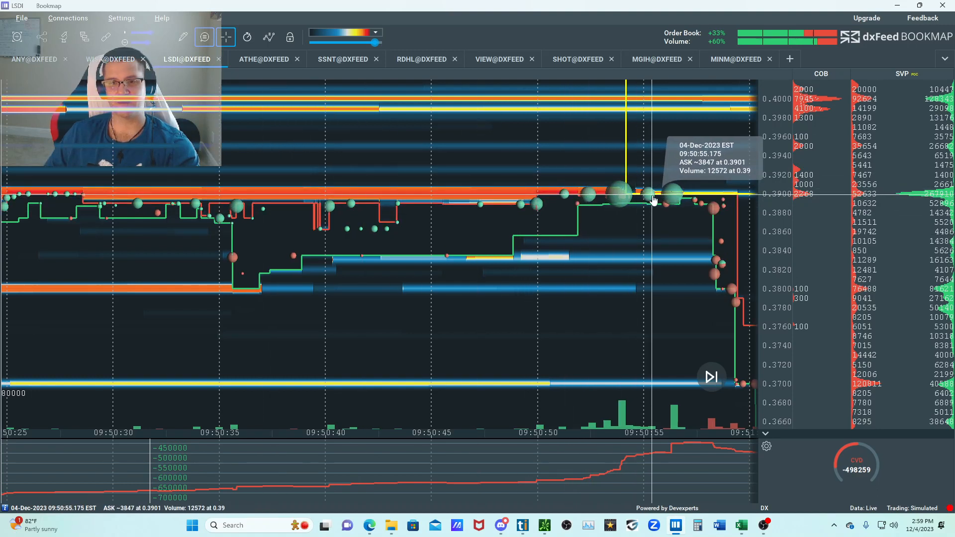
pyautogui.moveTo(678, 201)
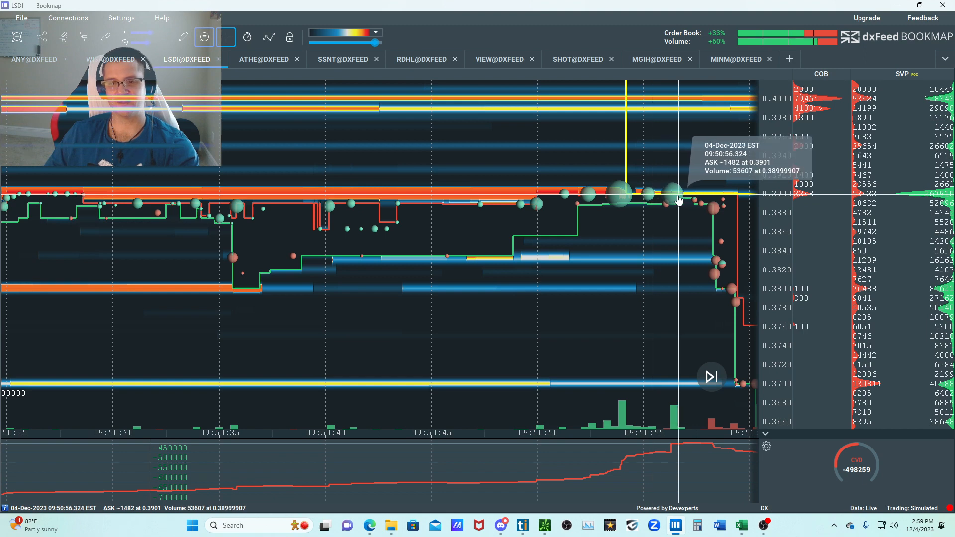
pyautogui.moveTo(656, 225)
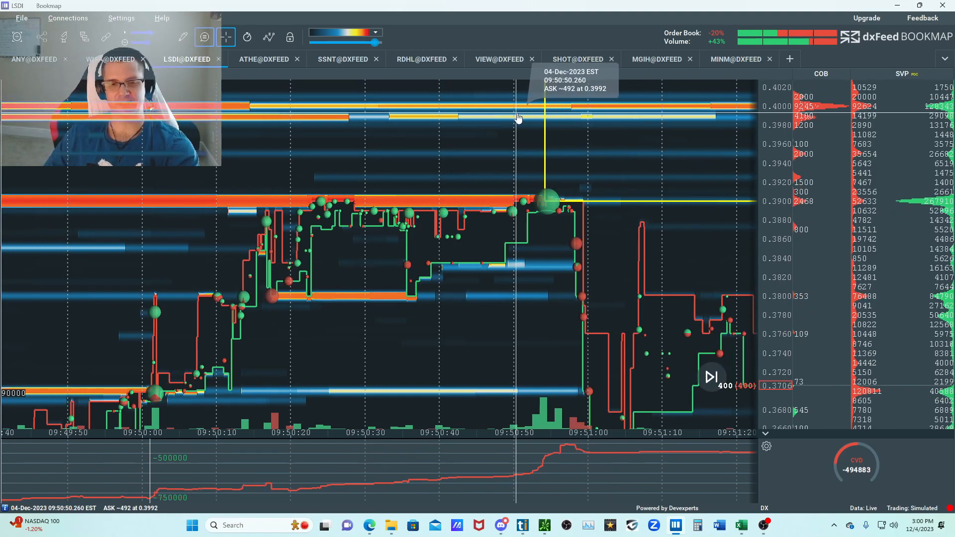
pyautogui.moveTo(551, 200)
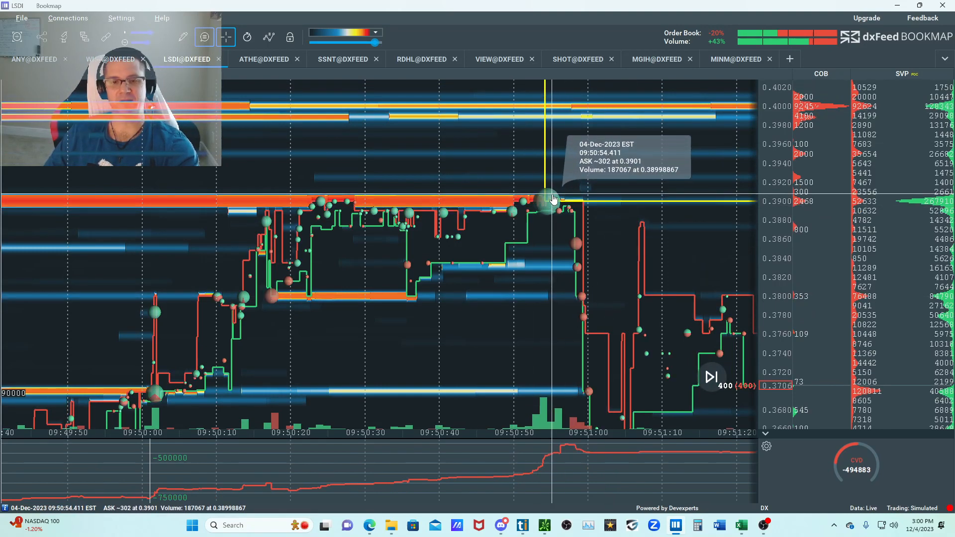
pyautogui.moveTo(197, 206)
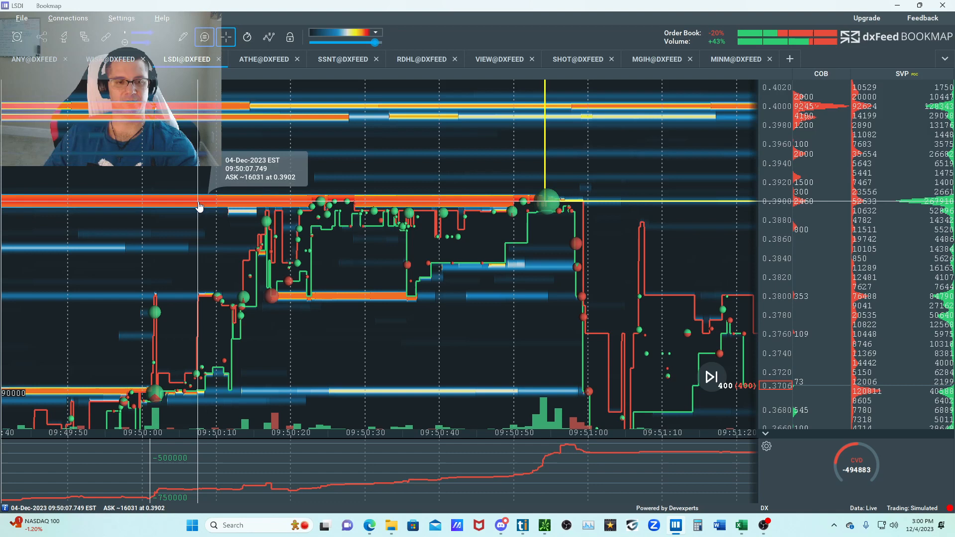
pyautogui.moveTo(475, 200)
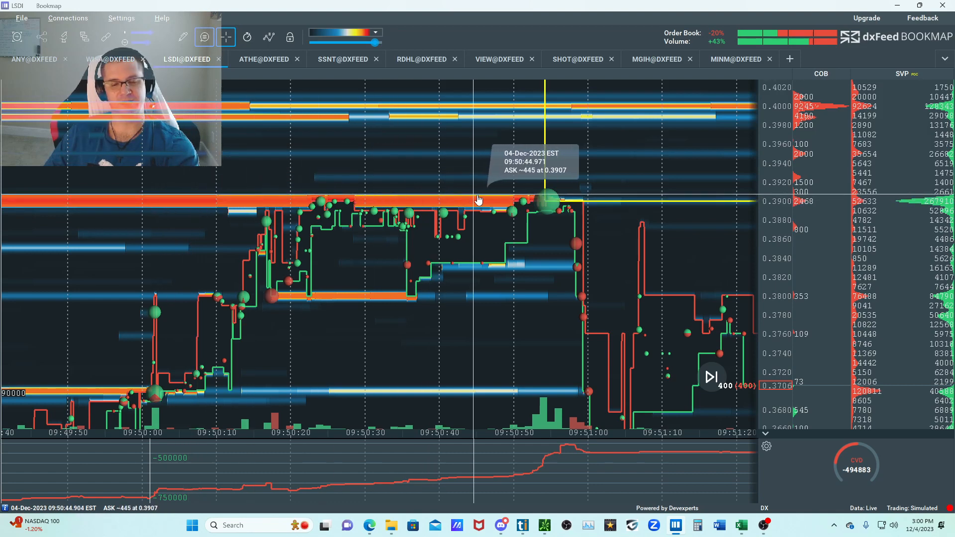
pyautogui.moveTo(555, 211)
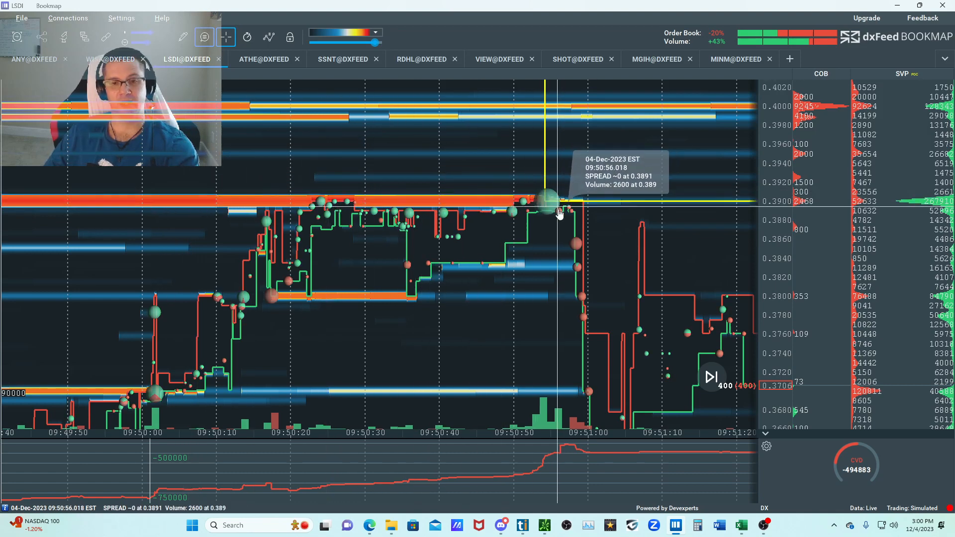
pyautogui.moveTo(594, 230)
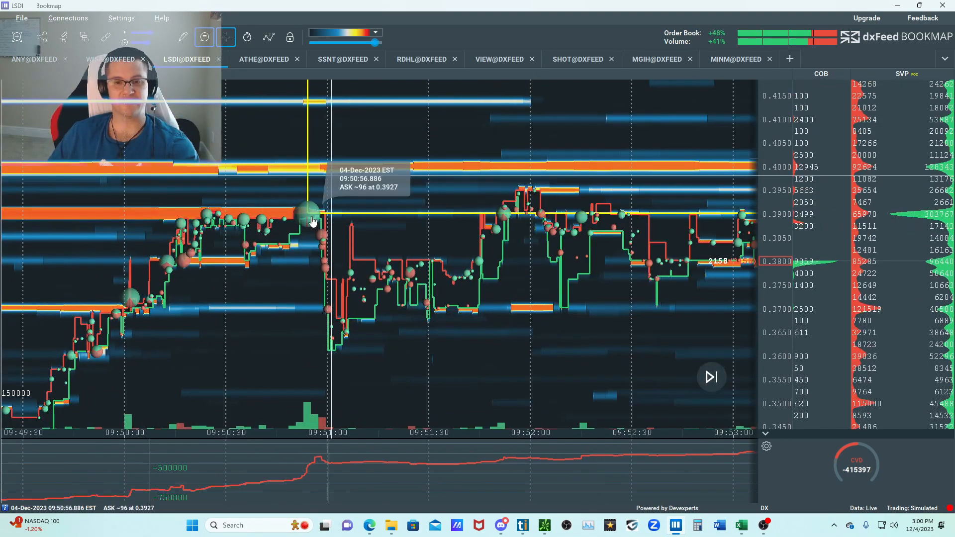
pyautogui.moveTo(299, 207)
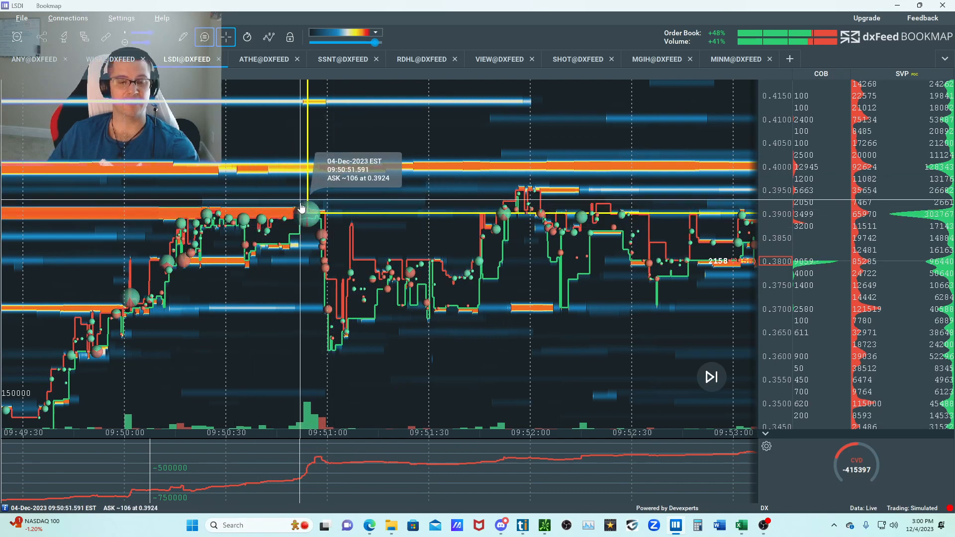
pyautogui.moveTo(580, 203)
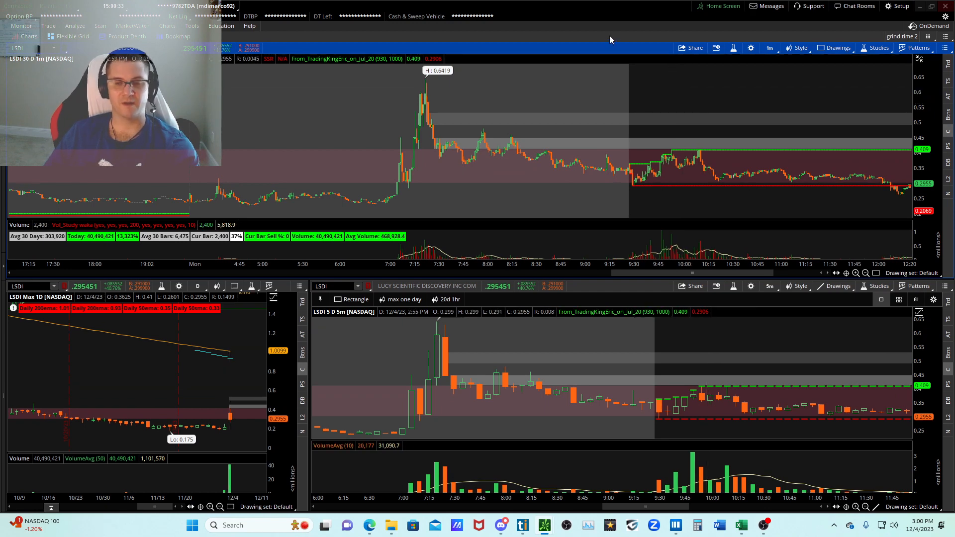
pyautogui.moveTo(691, 192)
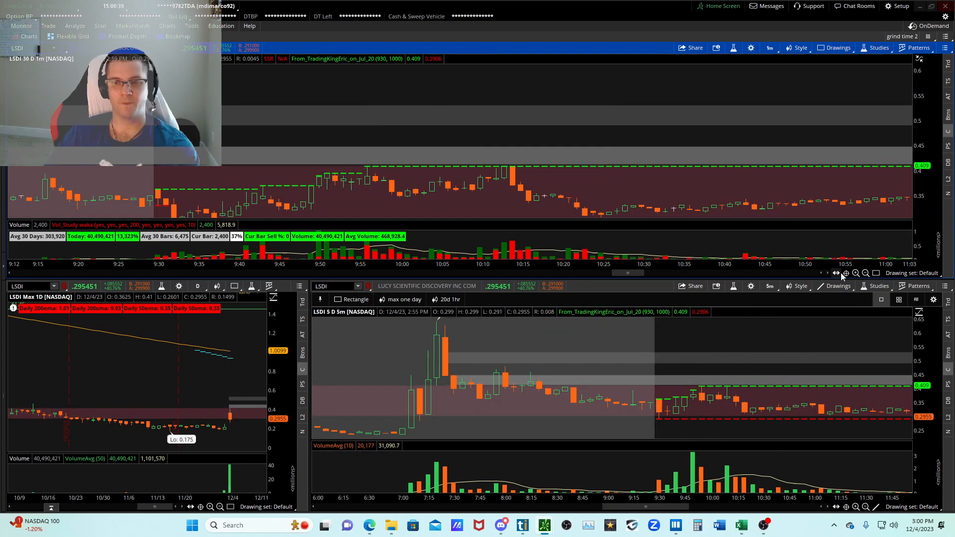
# Autoarrange the 1m LSDI chart to show premarket through midday.
pyautogui.click(854, 273)
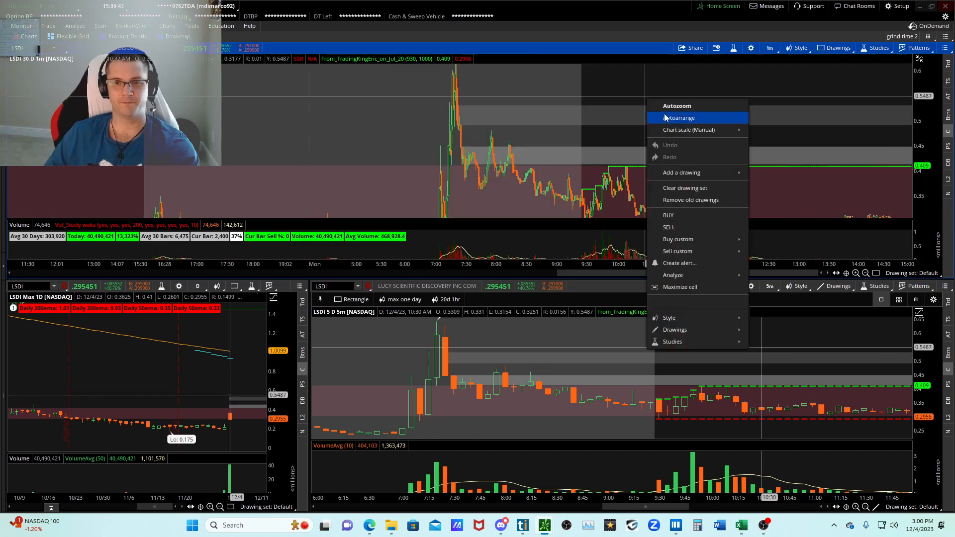
pyautogui.click(680, 117)
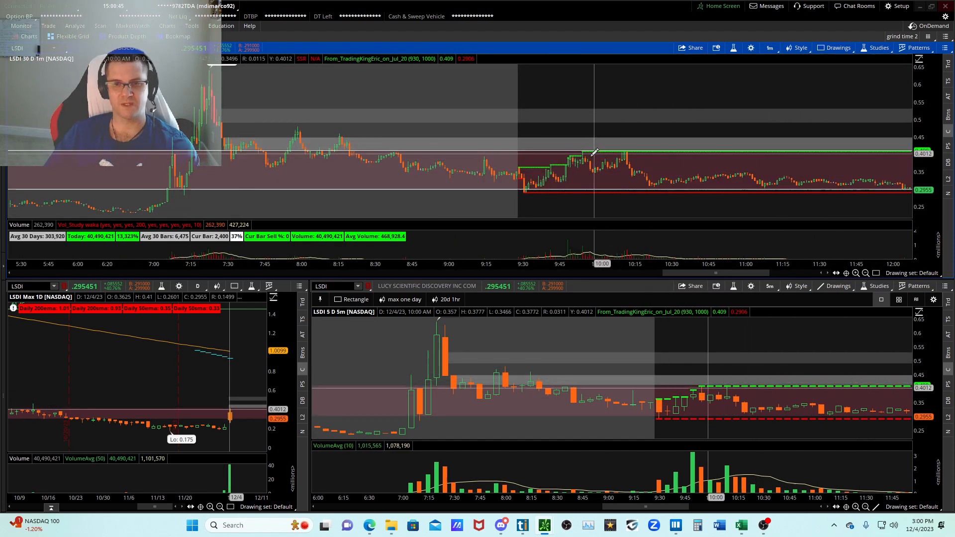
pyautogui.moveTo(575, 158)
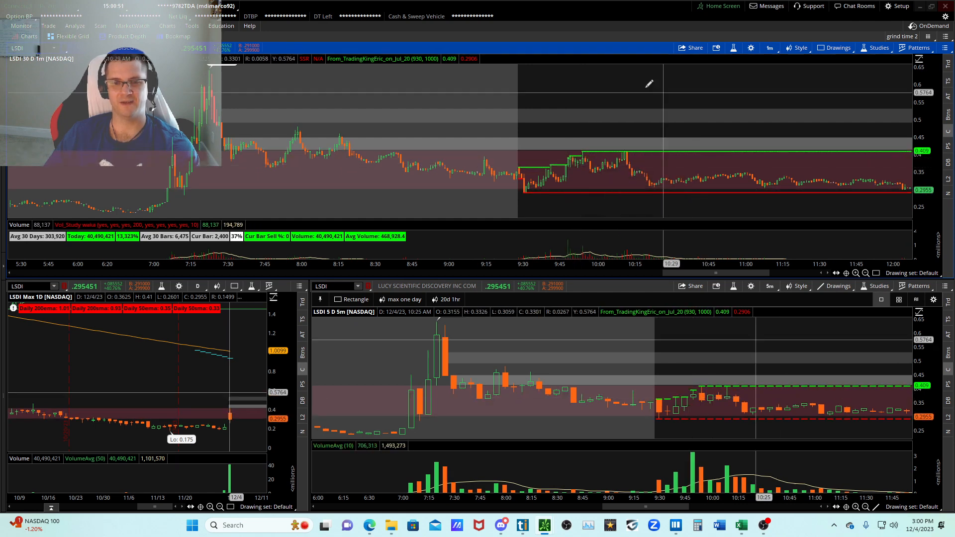
pyautogui.moveTo(639, 158)
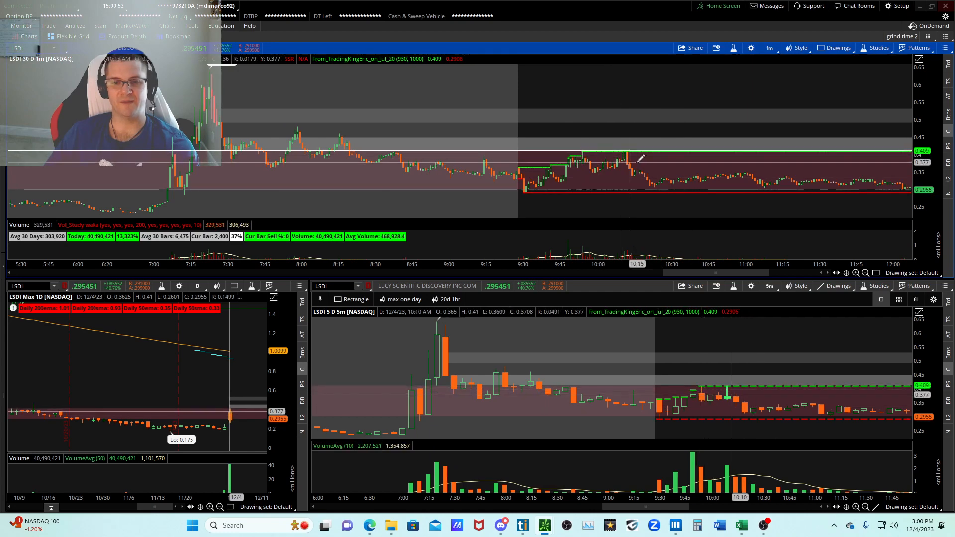
pyautogui.moveTo(665, 432)
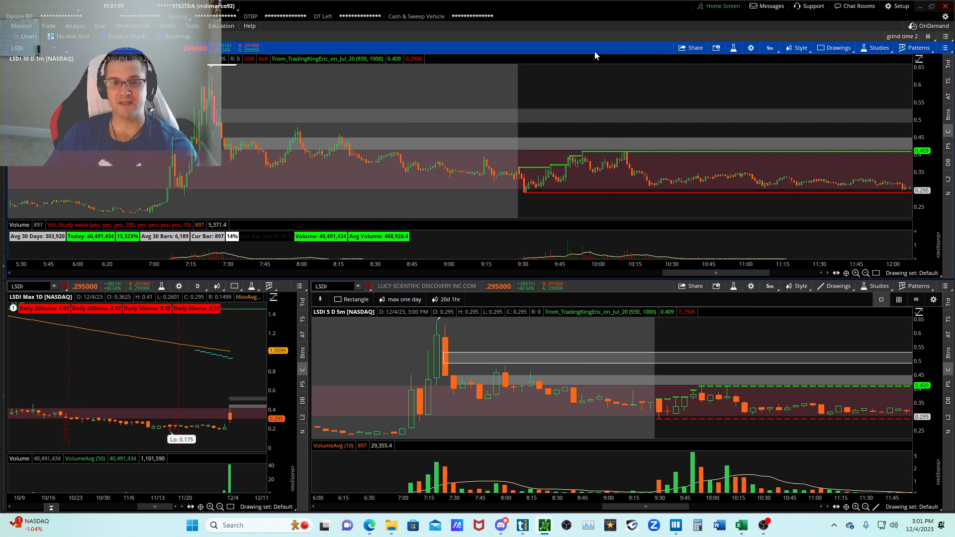
pyautogui.moveTo(766, 182)
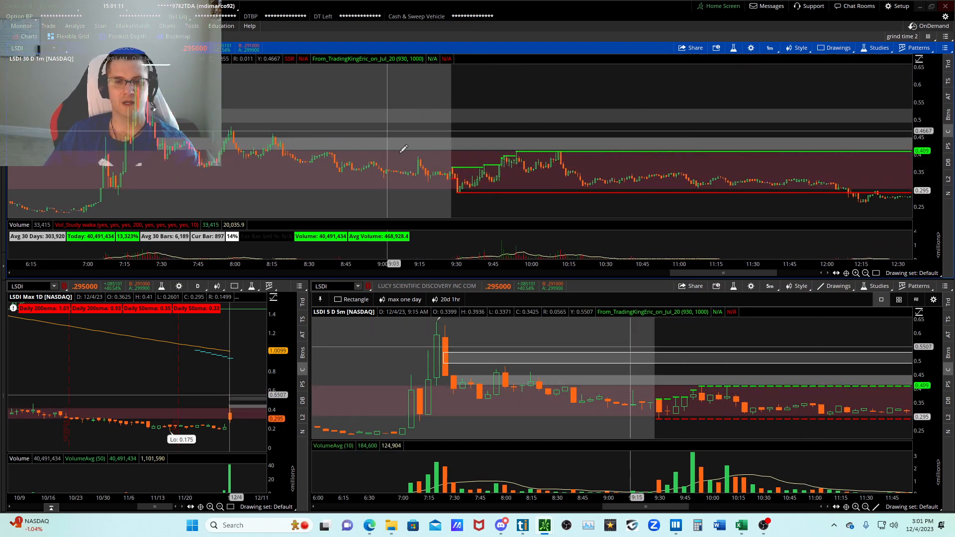
pyautogui.moveTo(500, 97)
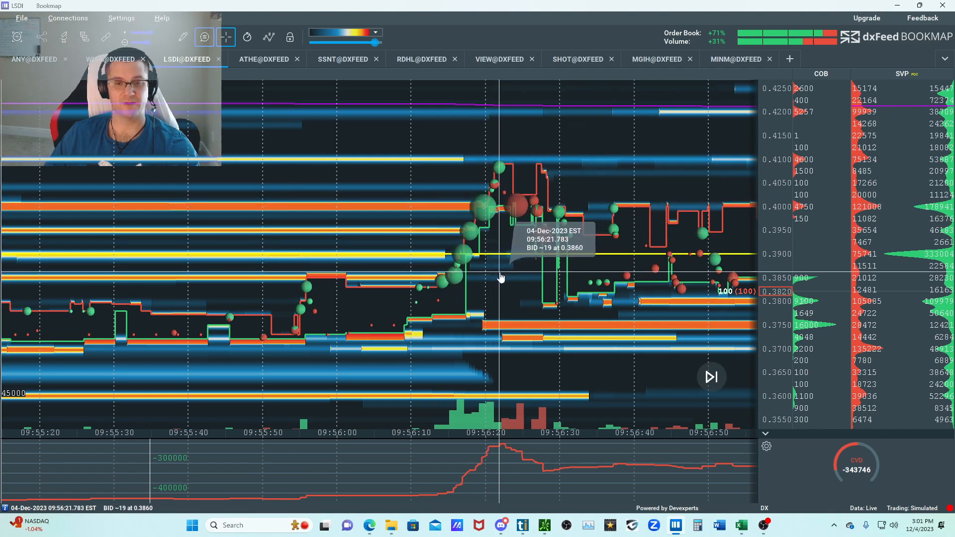
pyautogui.moveTo(523, 176)
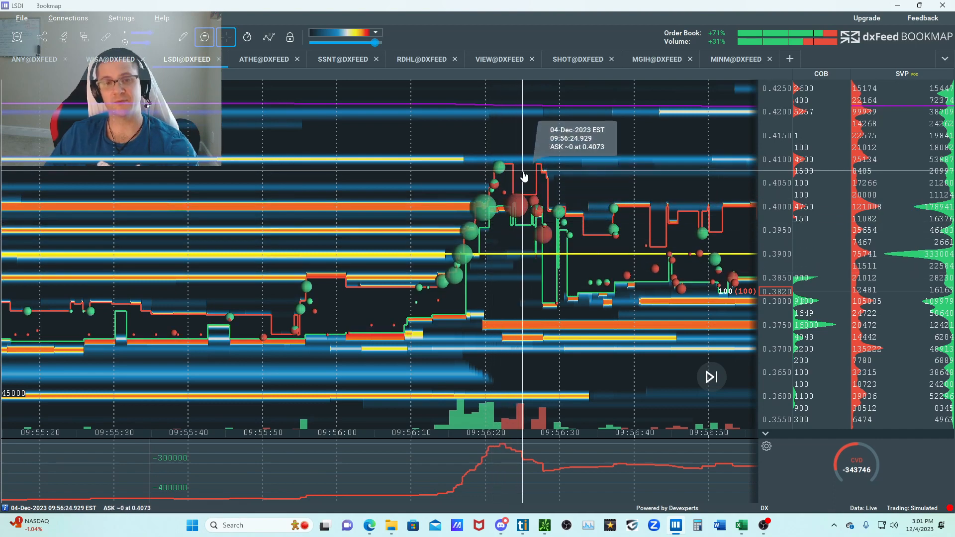
pyautogui.moveTo(468, 169)
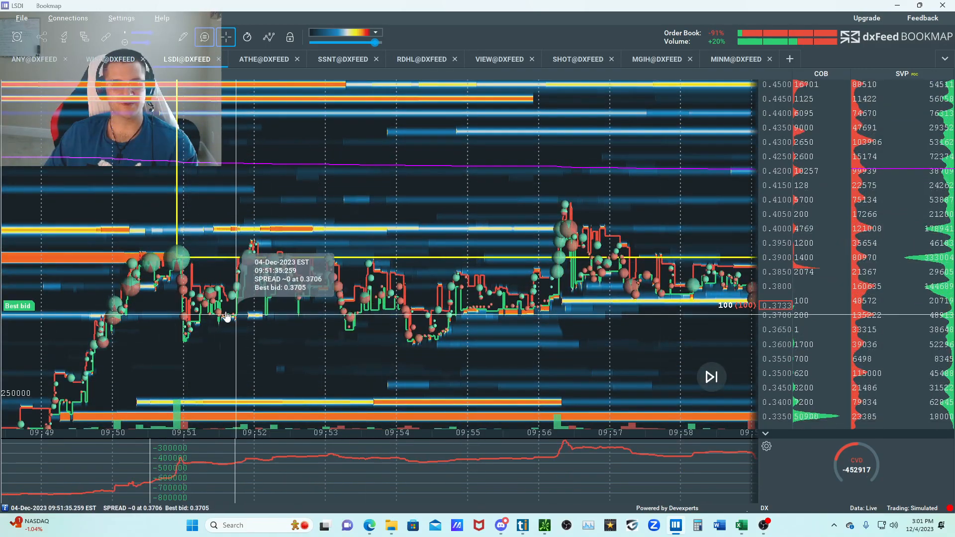
pyautogui.moveTo(725, 230)
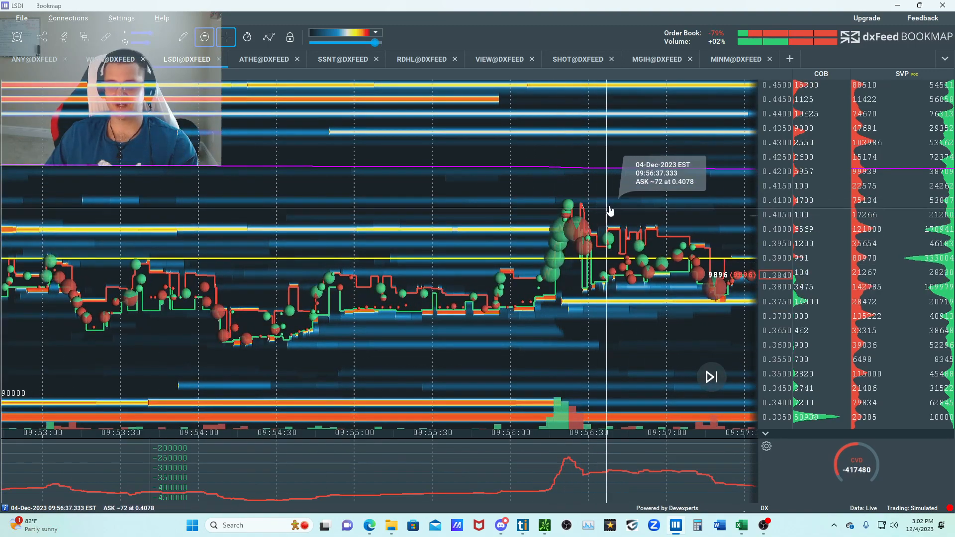
pyautogui.moveTo(612, 249)
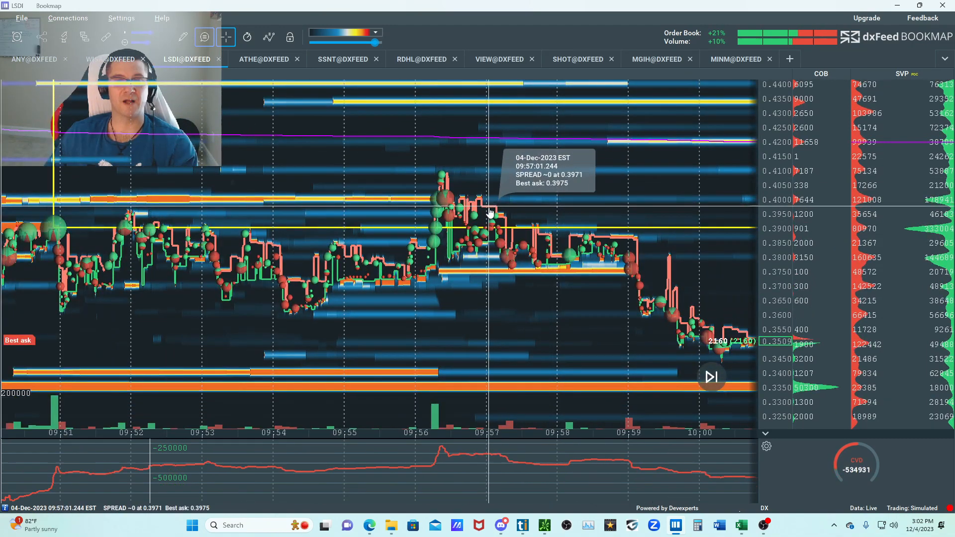
pyautogui.moveTo(510, 247)
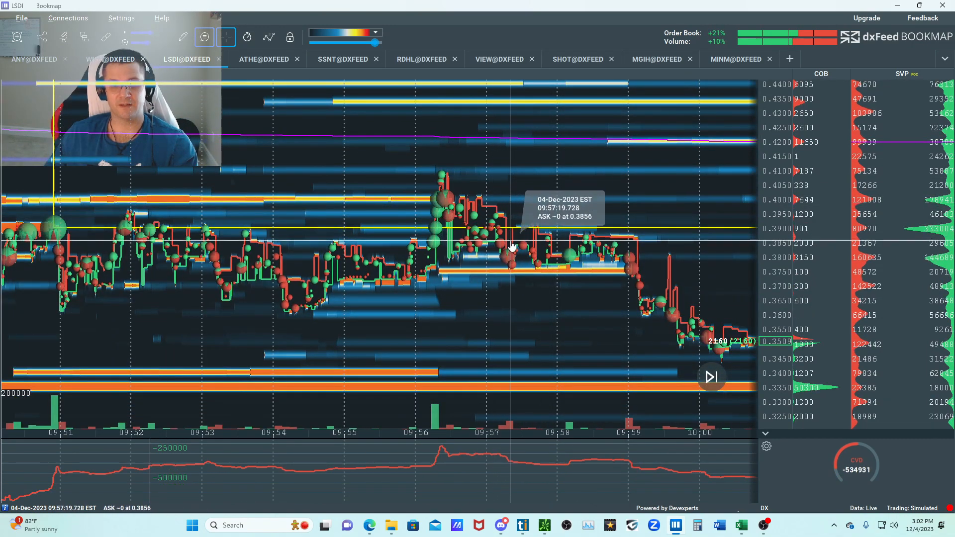
pyautogui.moveTo(636, 243)
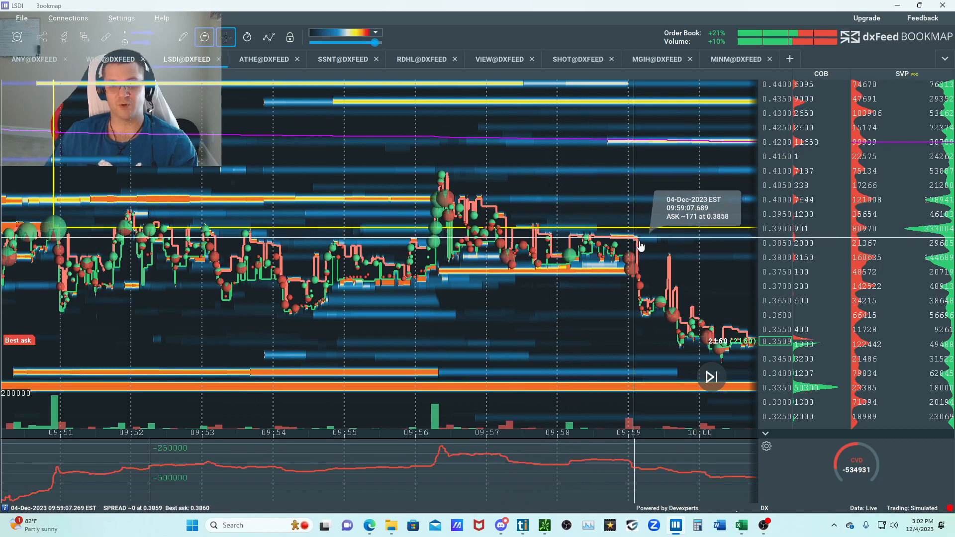
pyautogui.moveTo(468, 230)
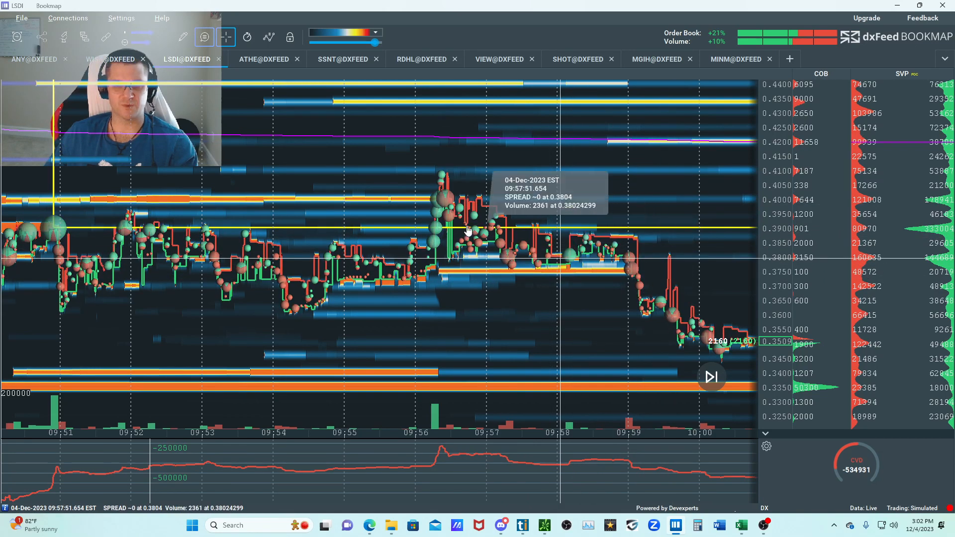
pyautogui.moveTo(510, 238)
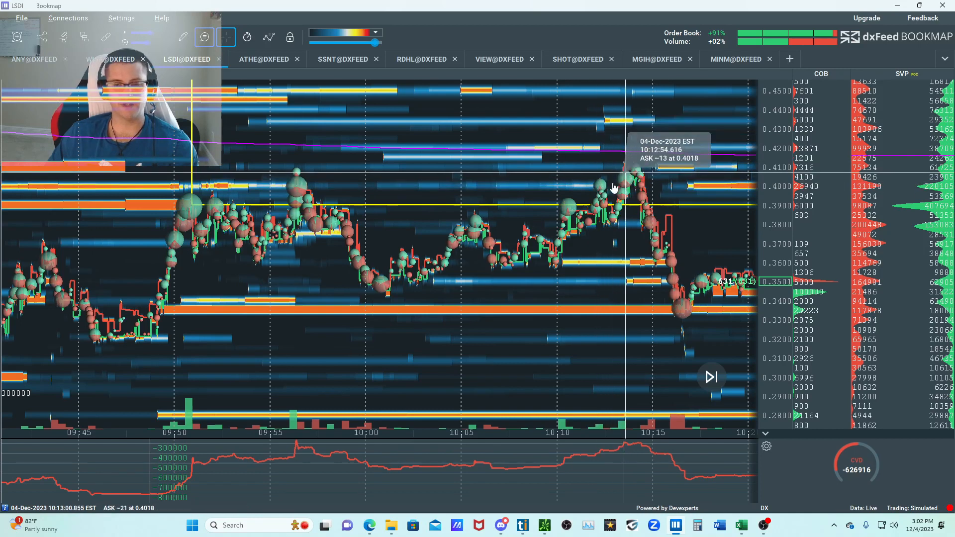
pyautogui.moveTo(461, 154)
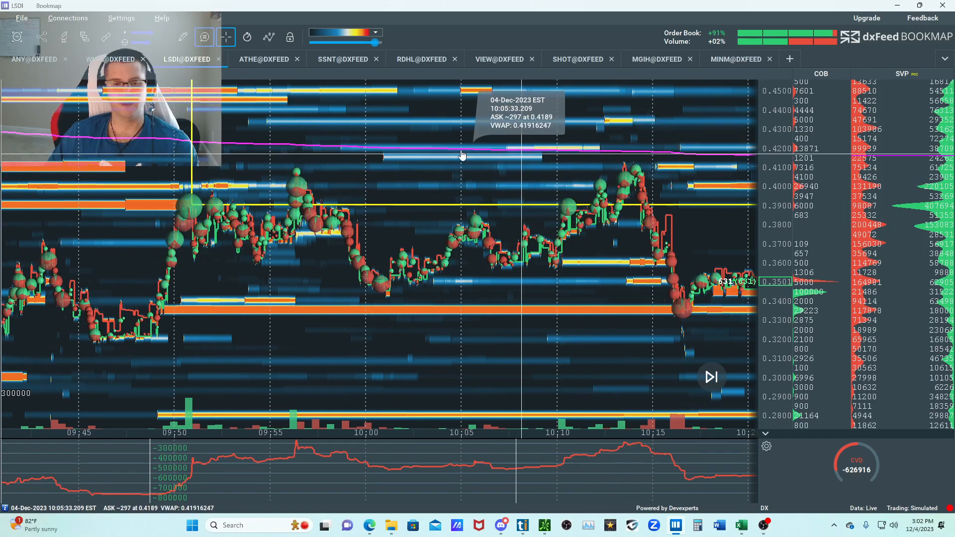
pyautogui.moveTo(430, 227)
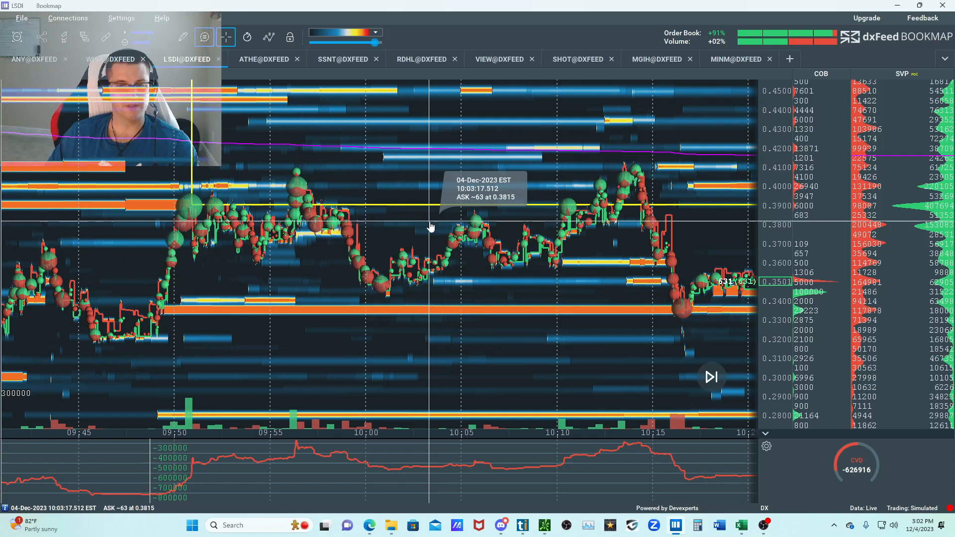
pyautogui.moveTo(673, 207)
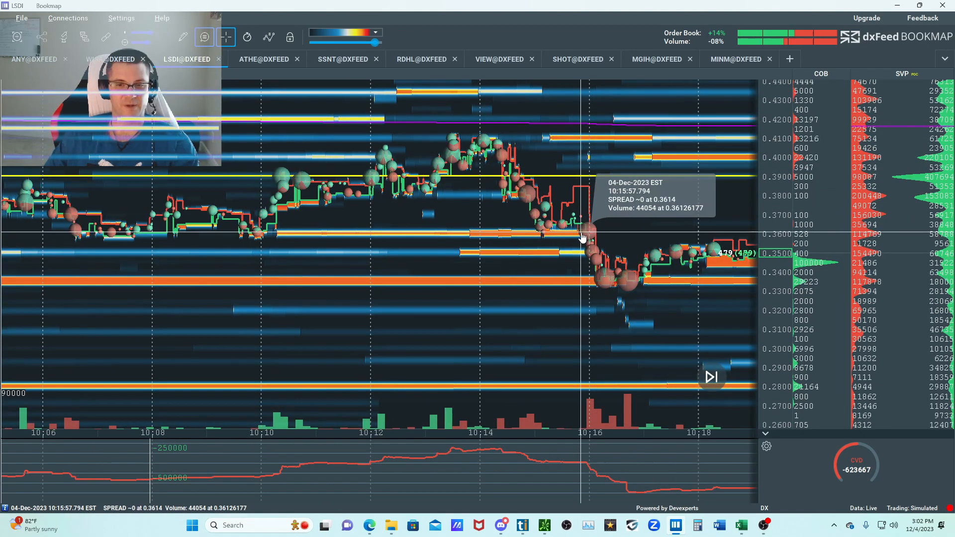
pyautogui.moveTo(593, 236)
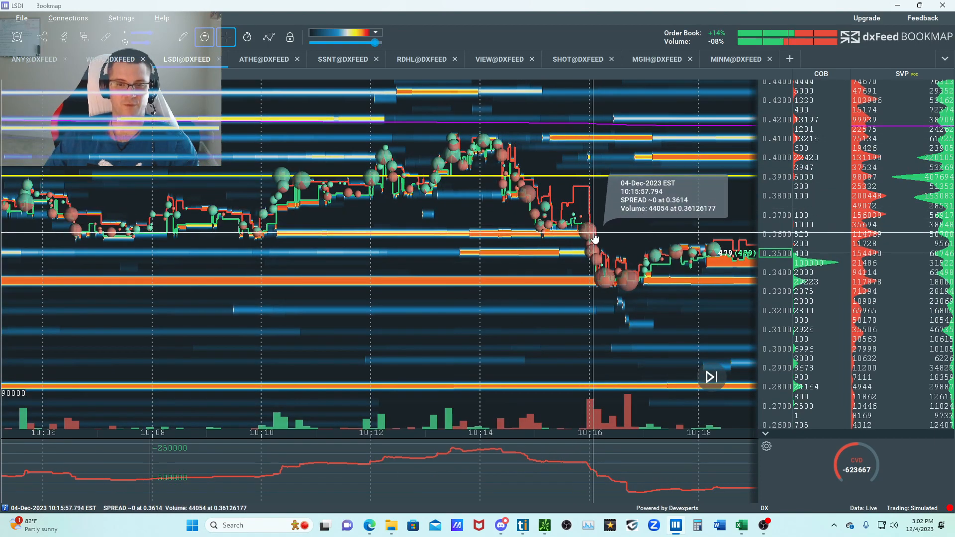
pyautogui.moveTo(554, 236)
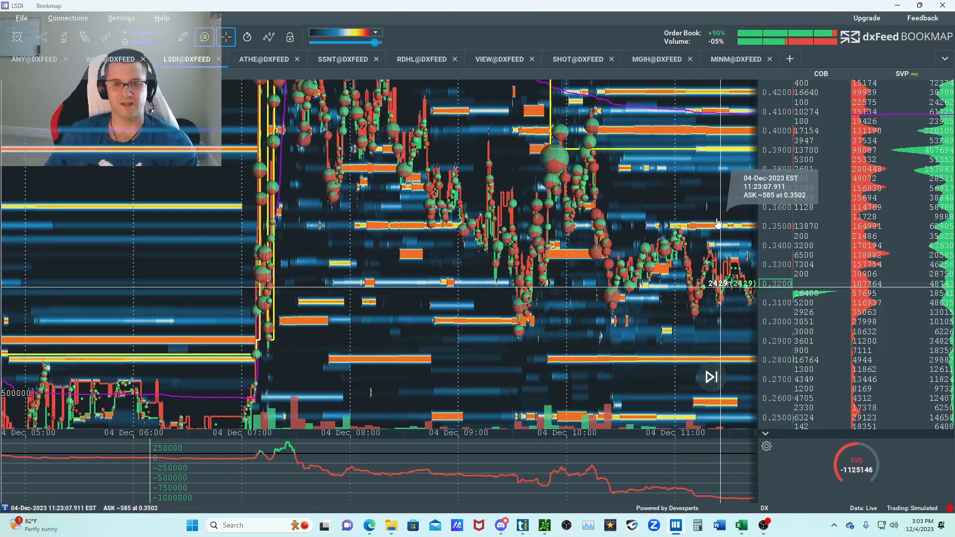
pyautogui.moveTo(456, 173)
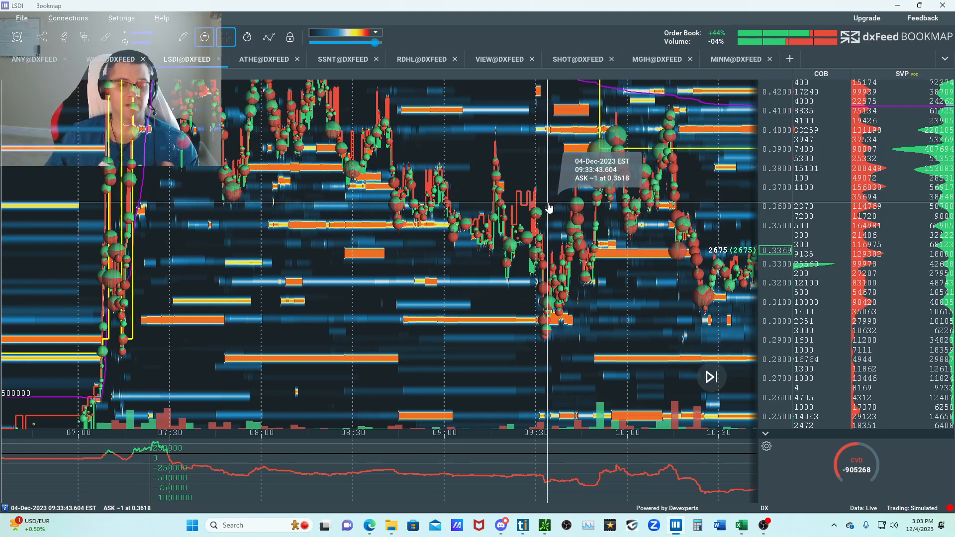
pyautogui.moveTo(561, 304)
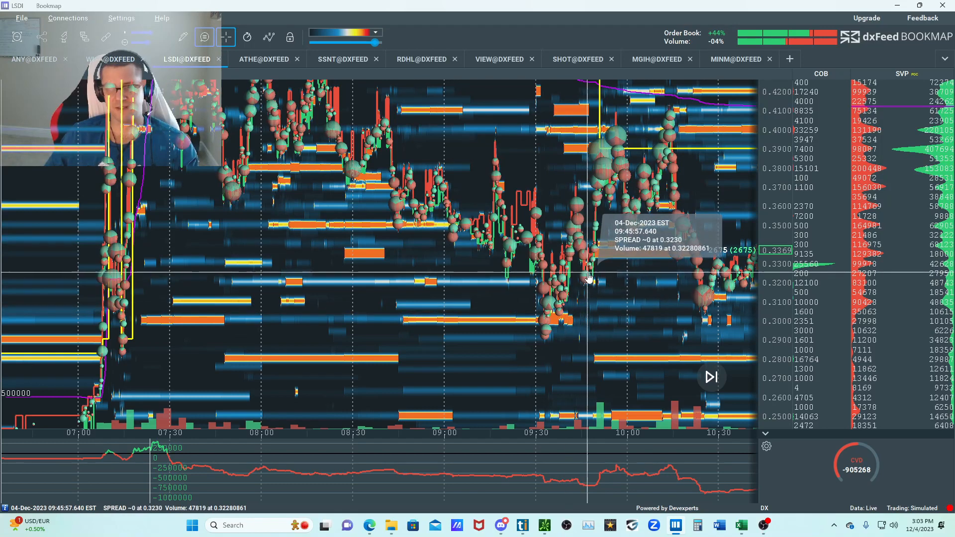
pyautogui.moveTo(653, 100)
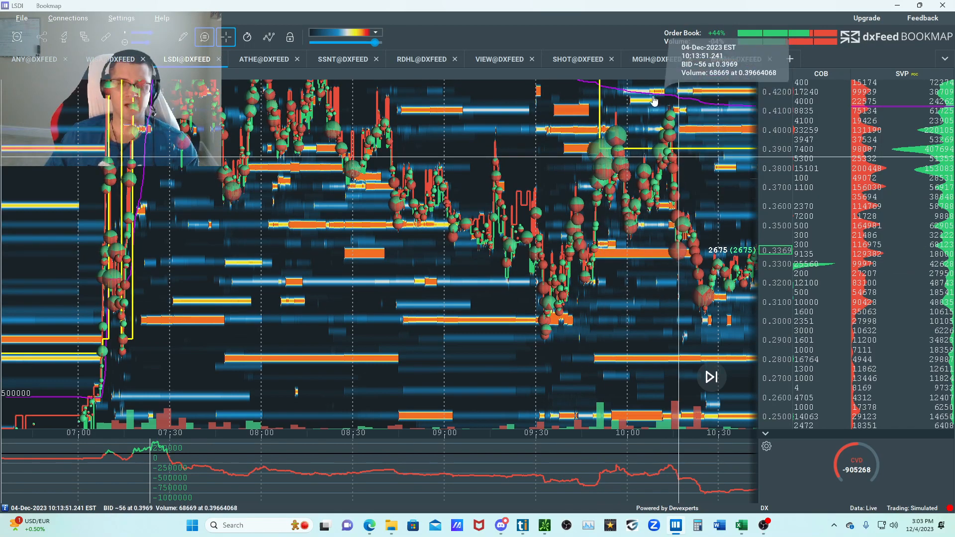
pyautogui.moveTo(606, 140)
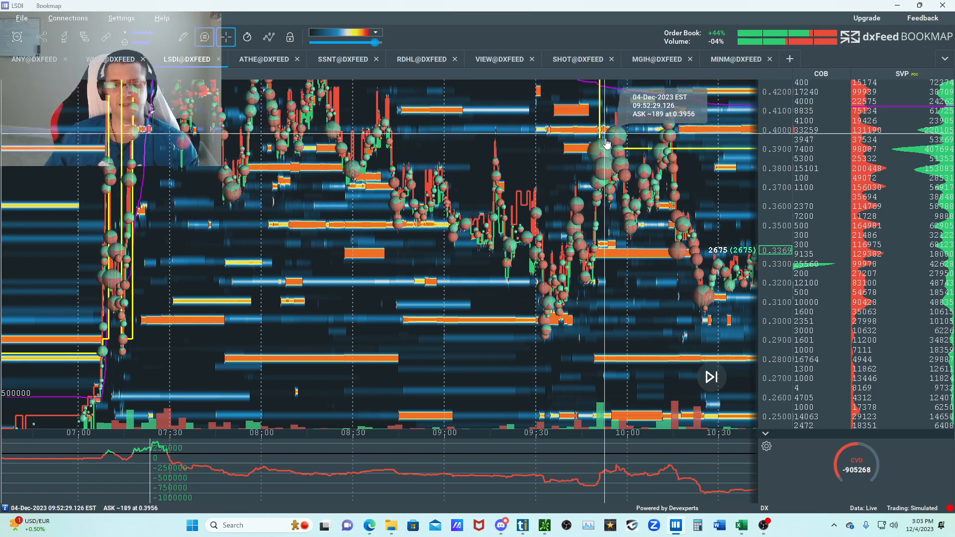
pyautogui.moveTo(613, 158)
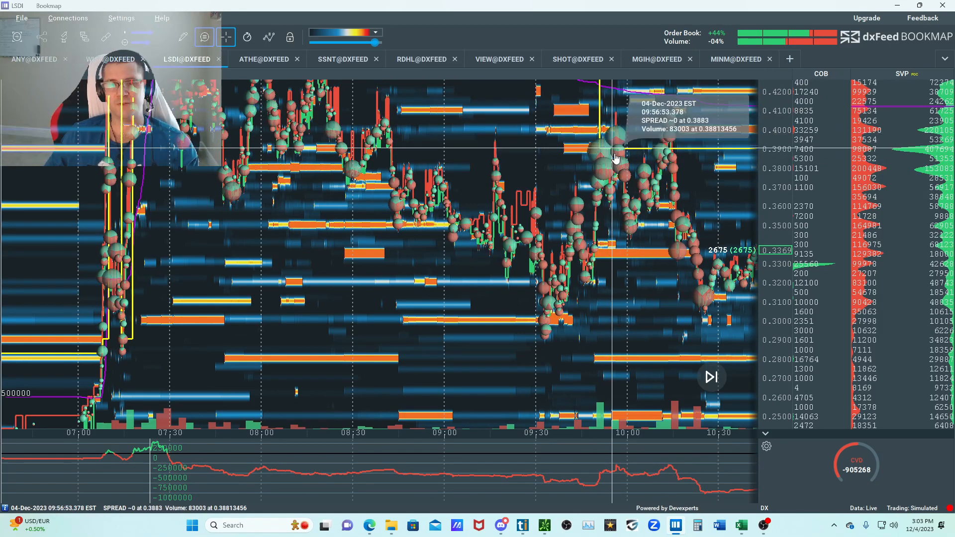
pyautogui.moveTo(676, 119)
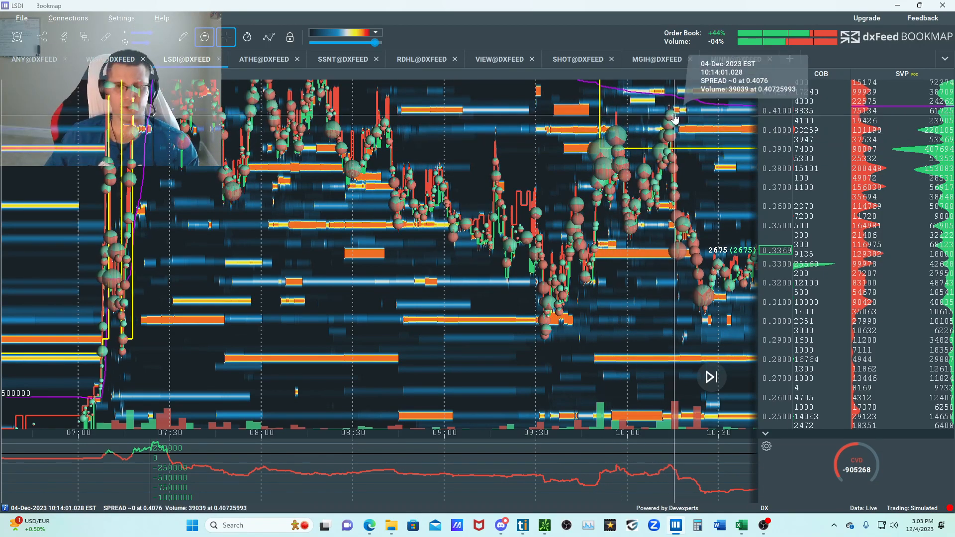
pyautogui.moveTo(670, 149)
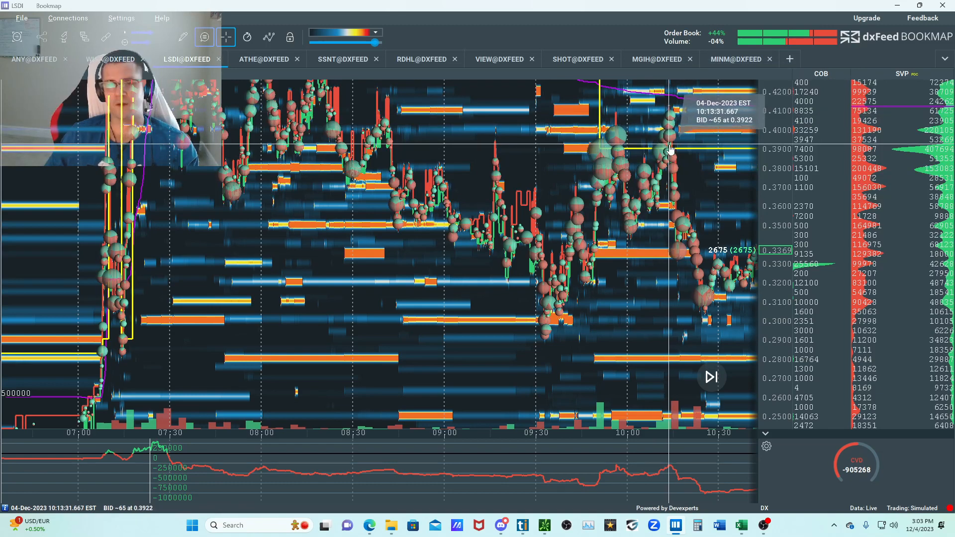
pyautogui.moveTo(672, 180)
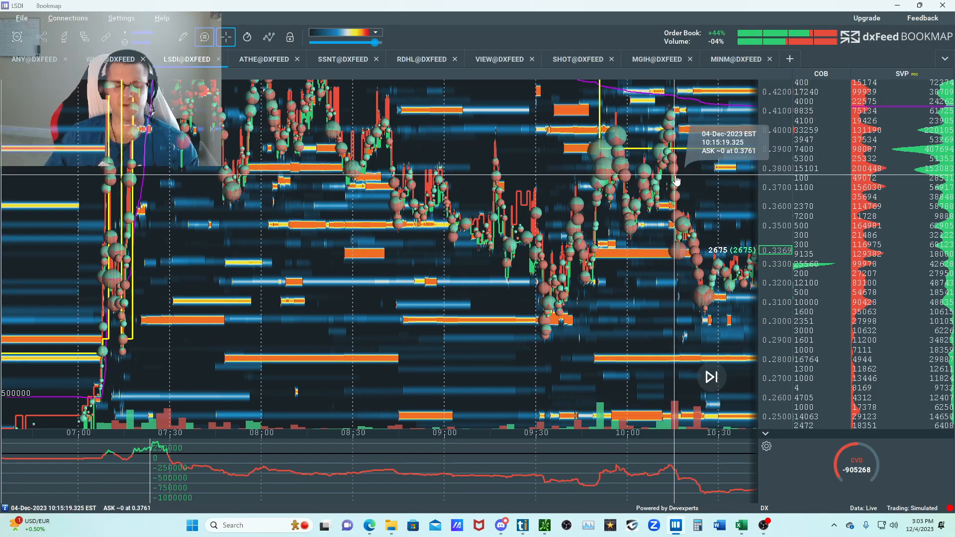
pyautogui.moveTo(618, 144)
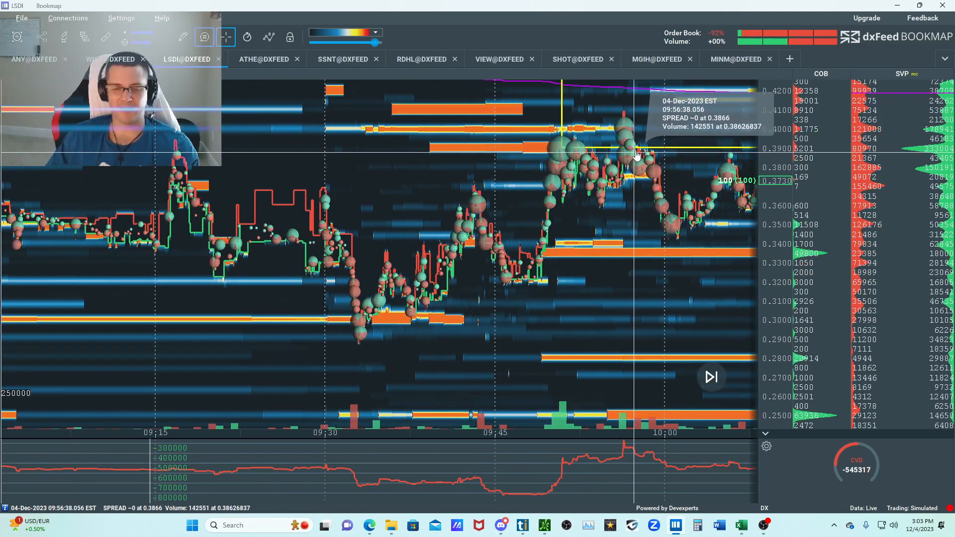
pyautogui.moveTo(539, 140)
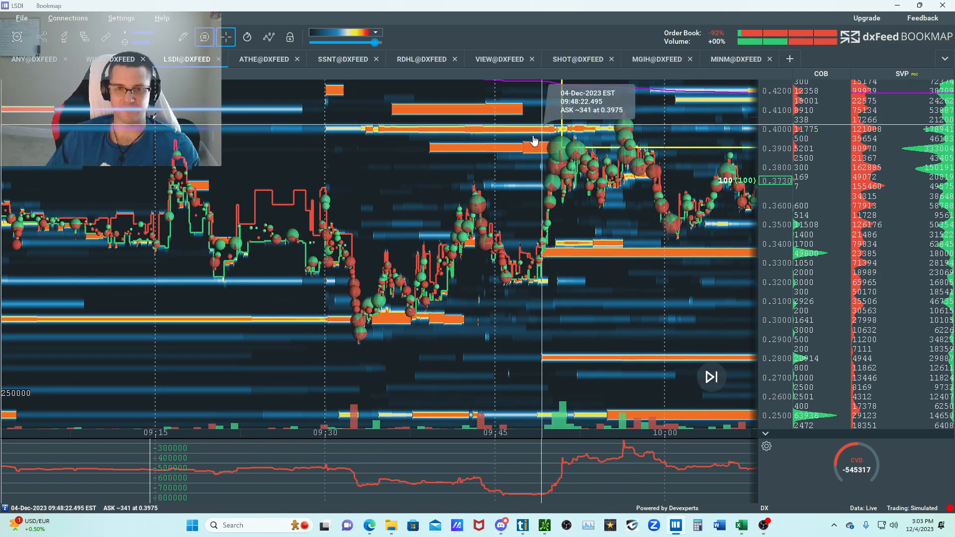
pyautogui.moveTo(567, 143)
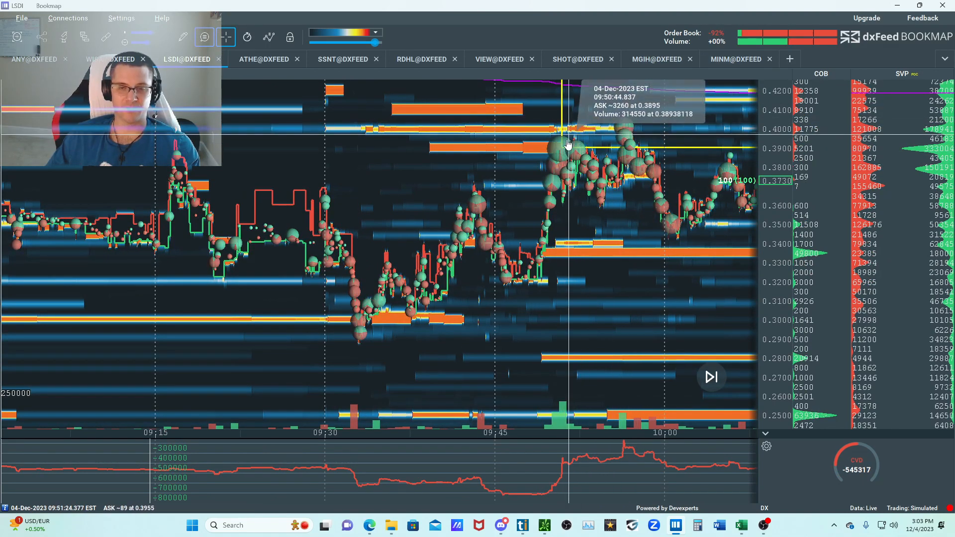
pyautogui.moveTo(590, 135)
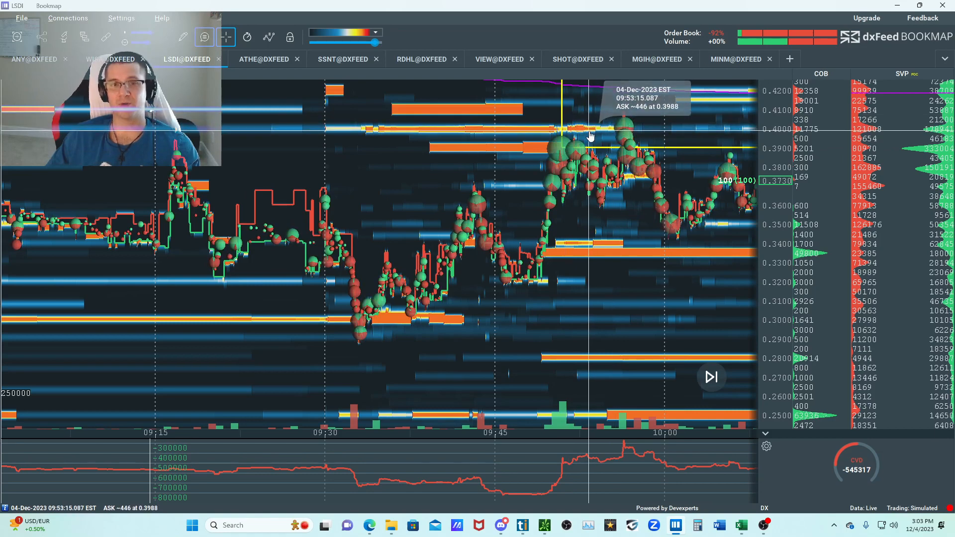
pyautogui.moveTo(603, 133)
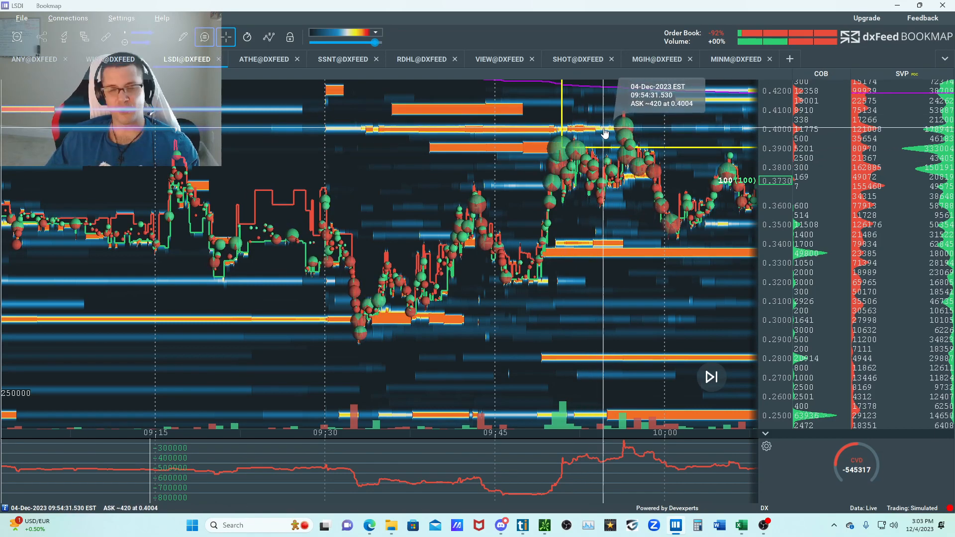
pyautogui.moveTo(576, 150)
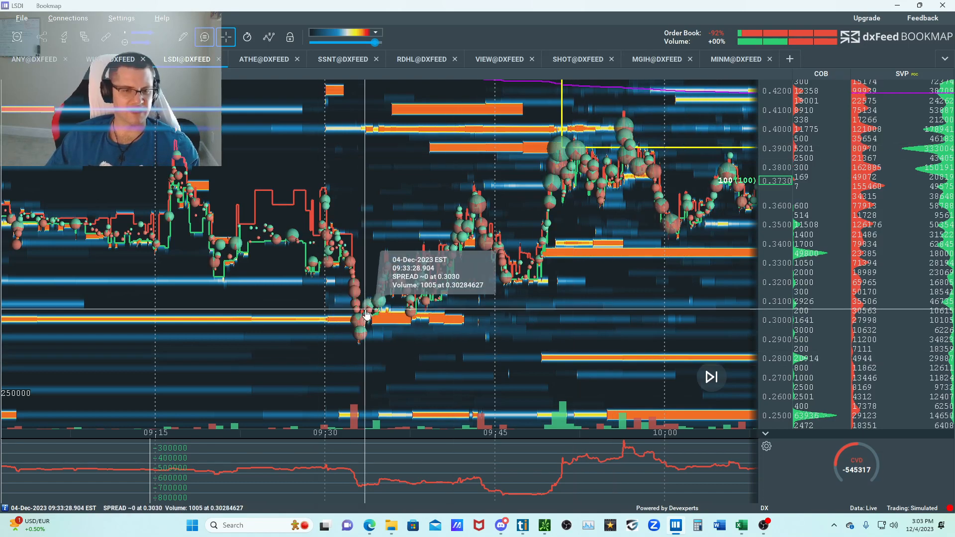
pyautogui.moveTo(367, 338)
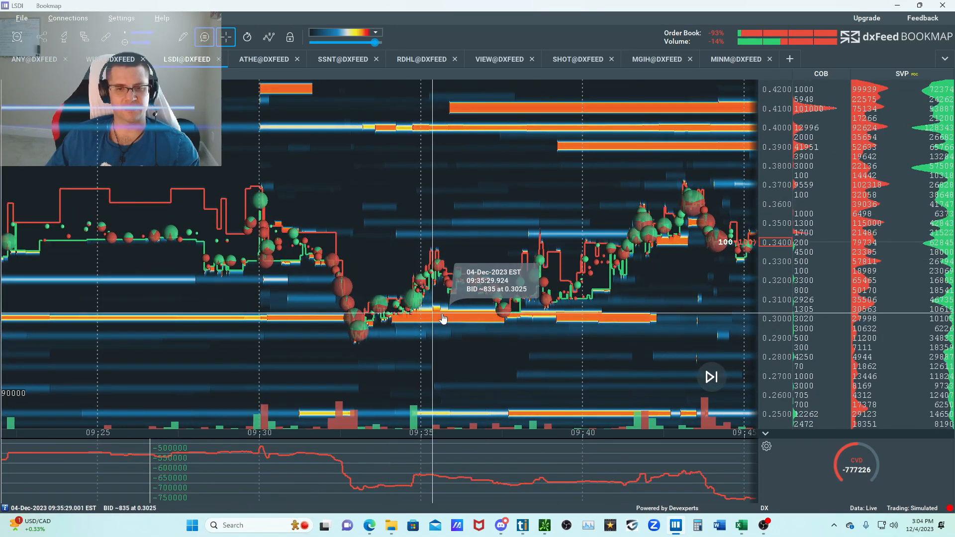
pyautogui.moveTo(612, 328)
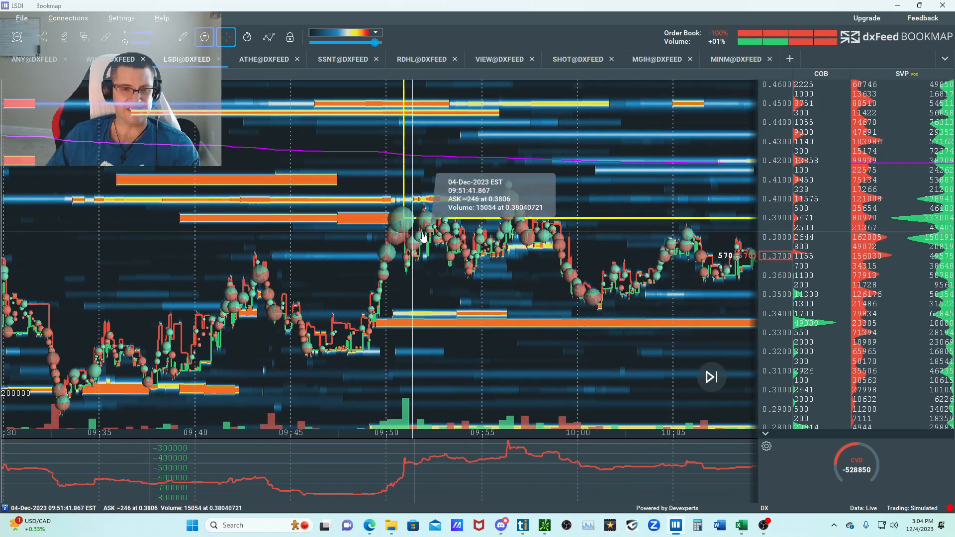
pyautogui.moveTo(548, 195)
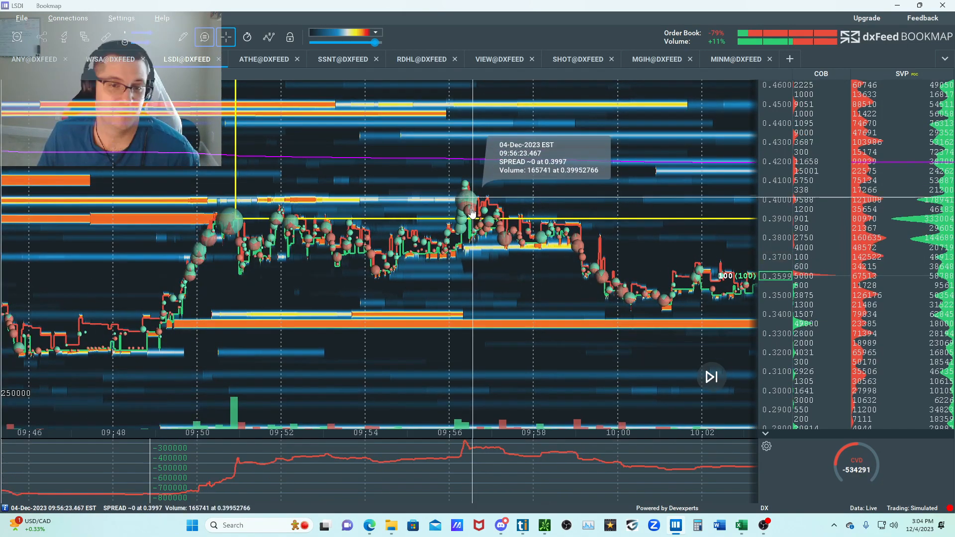
pyautogui.moveTo(225, 229)
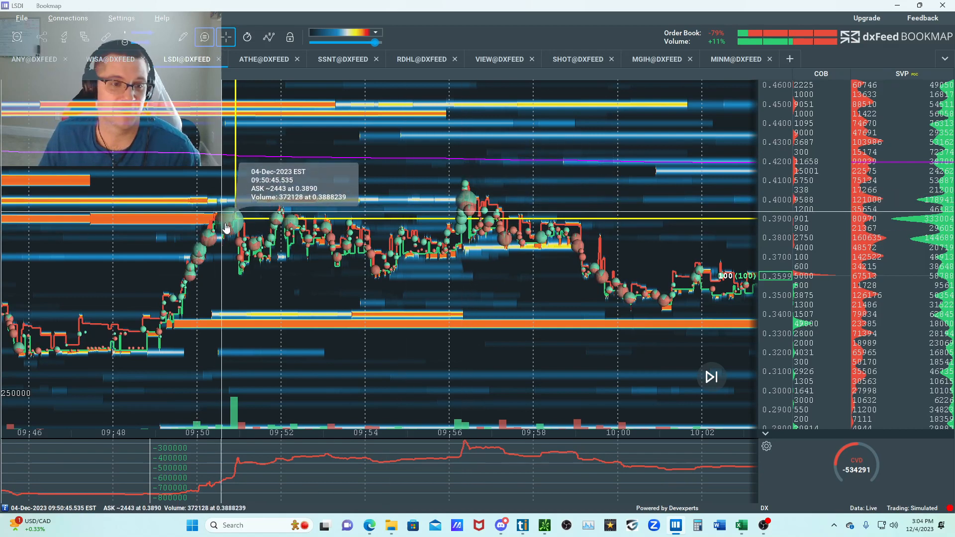
pyautogui.moveTo(256, 113)
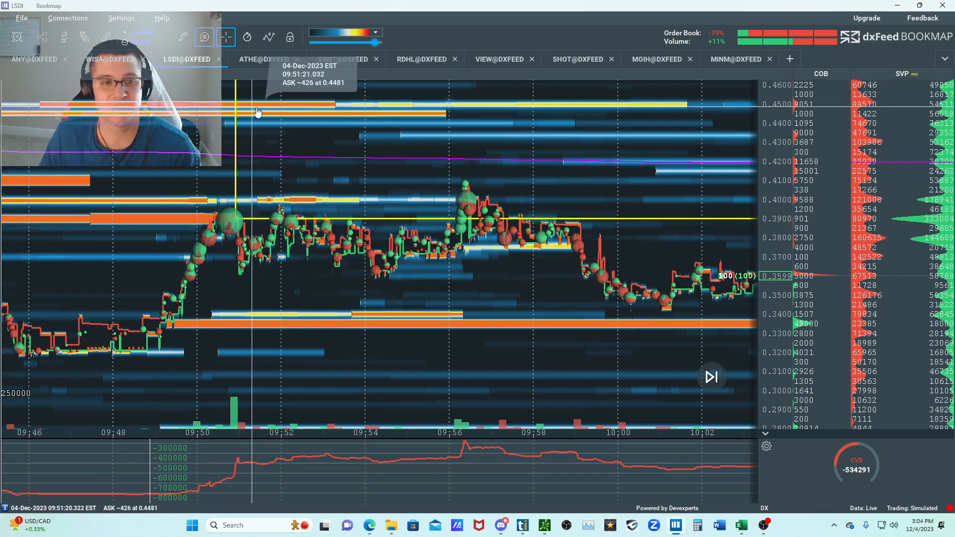
pyautogui.moveTo(456, 119)
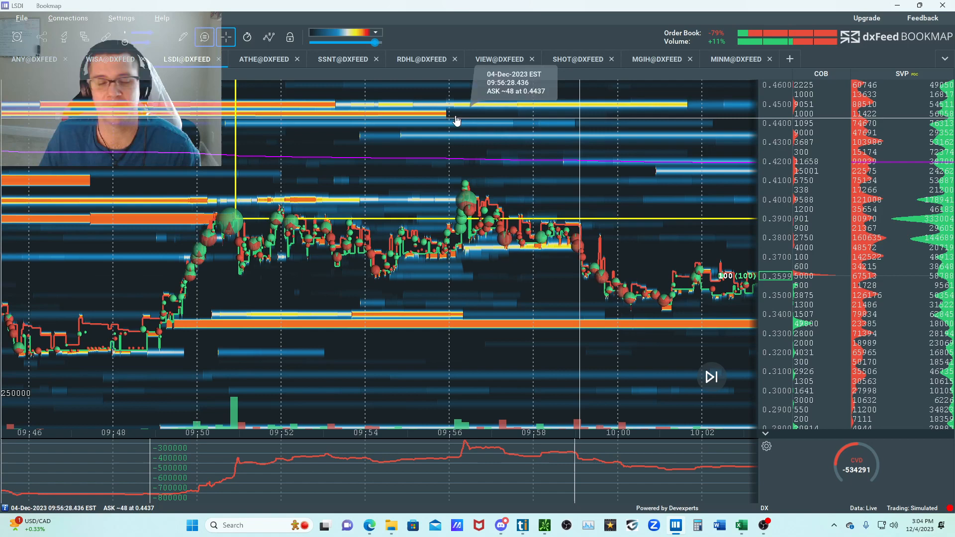
pyautogui.moveTo(419, 145)
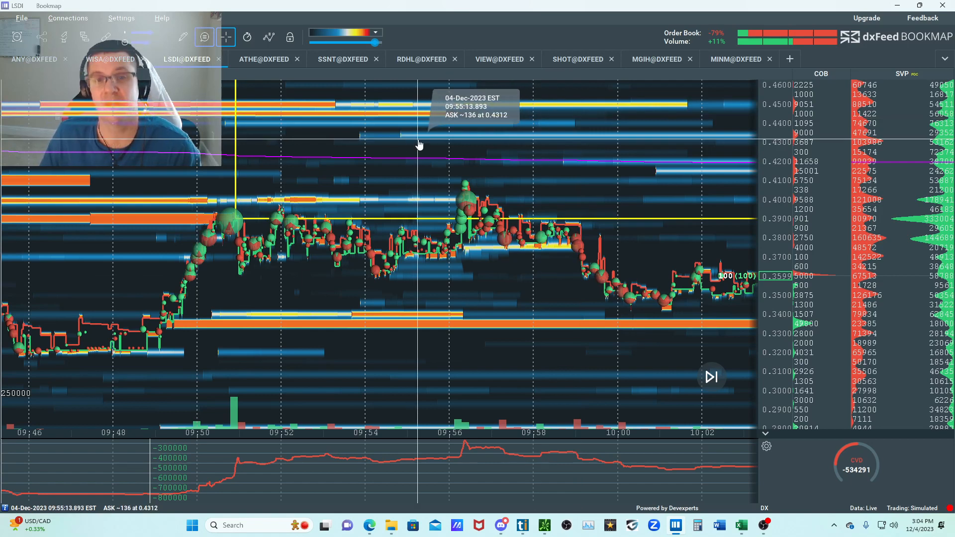
pyautogui.moveTo(260, 128)
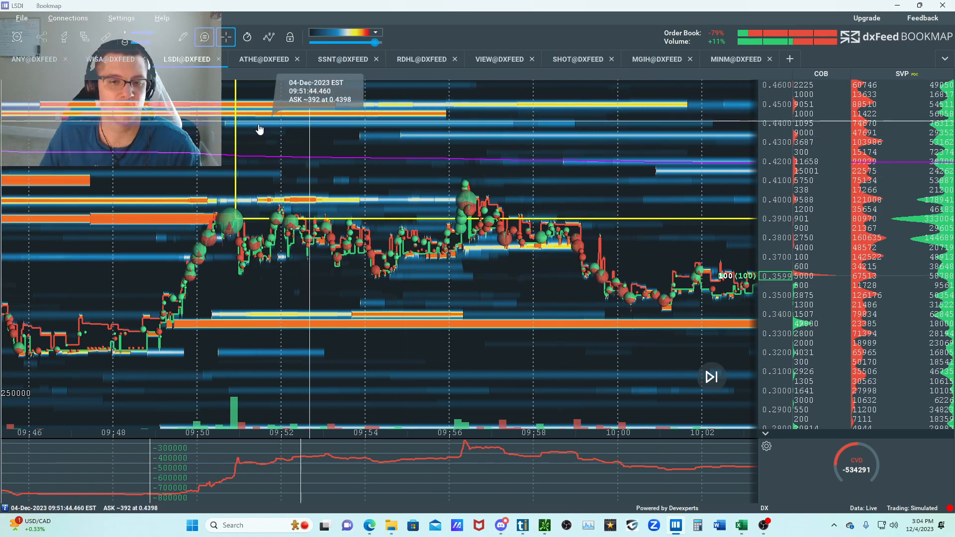
pyautogui.moveTo(218, 173)
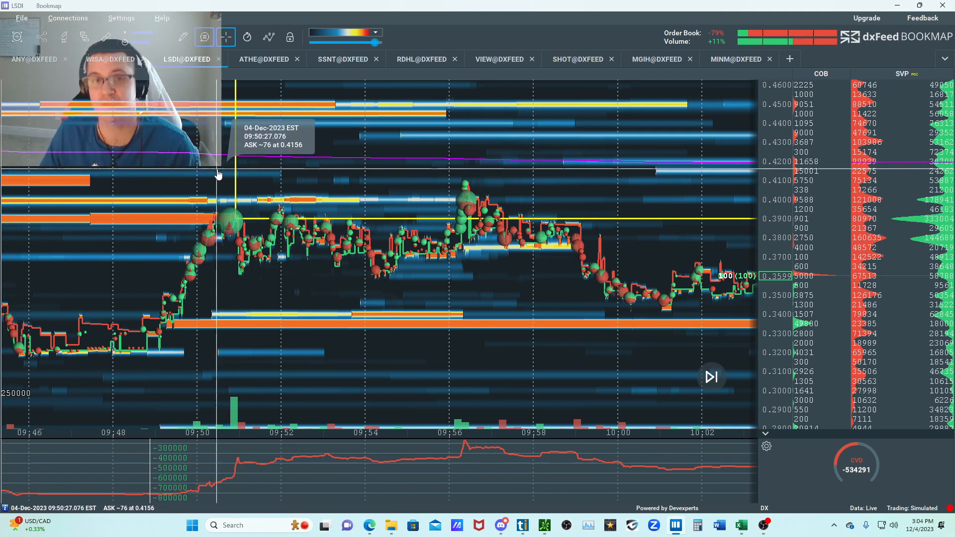
pyautogui.moveTo(414, 237)
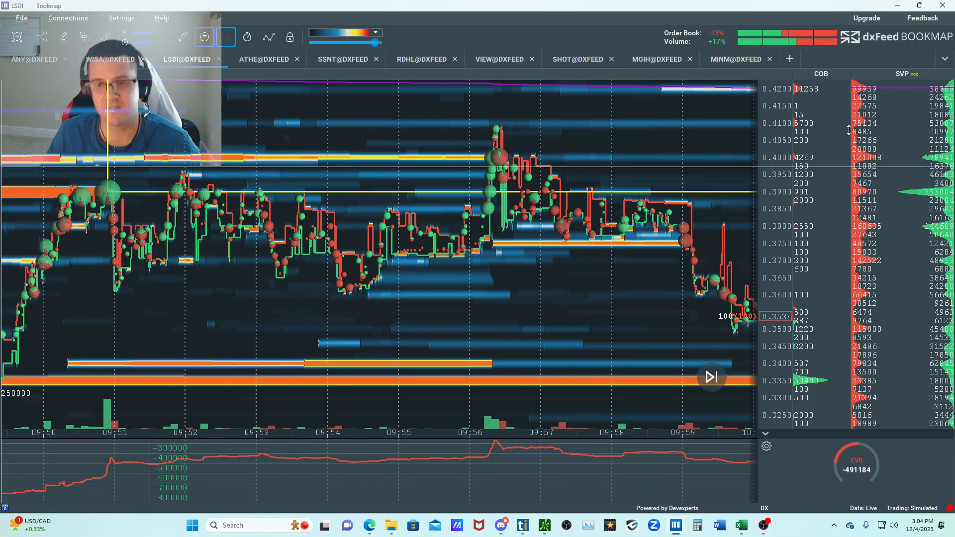
pyautogui.moveTo(437, 383)
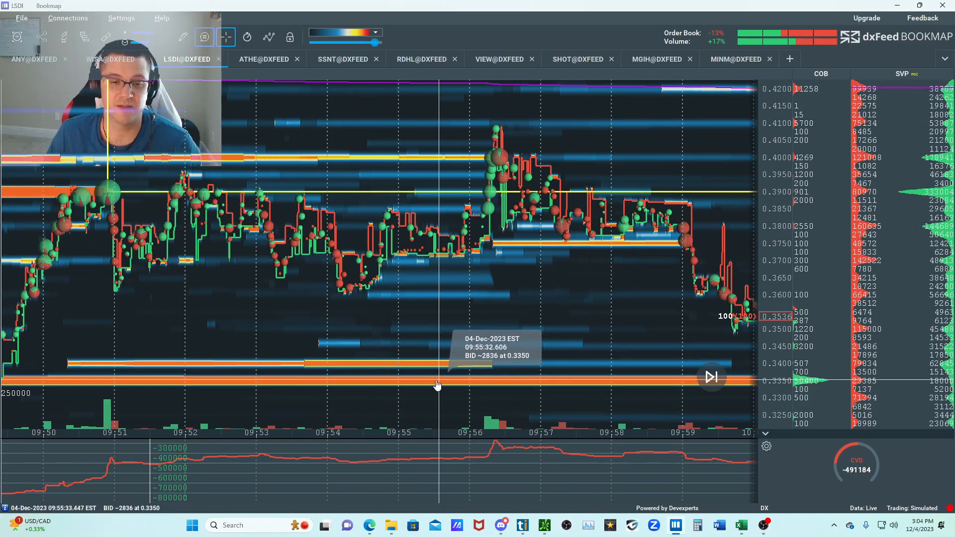